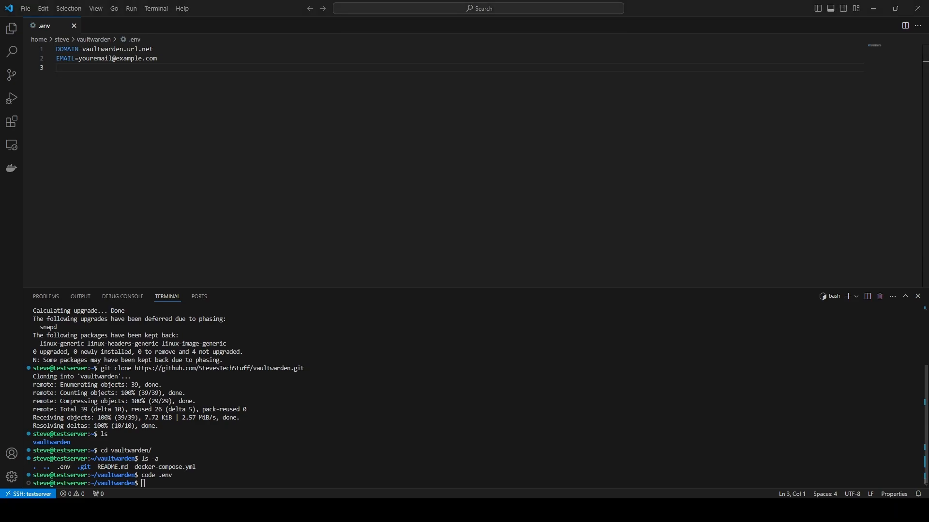
Step: Run sudo apt-get update && upgrade -y on the server, then git clone the StevesTechStuff vaultwarden repo
type("docker compose up -d")
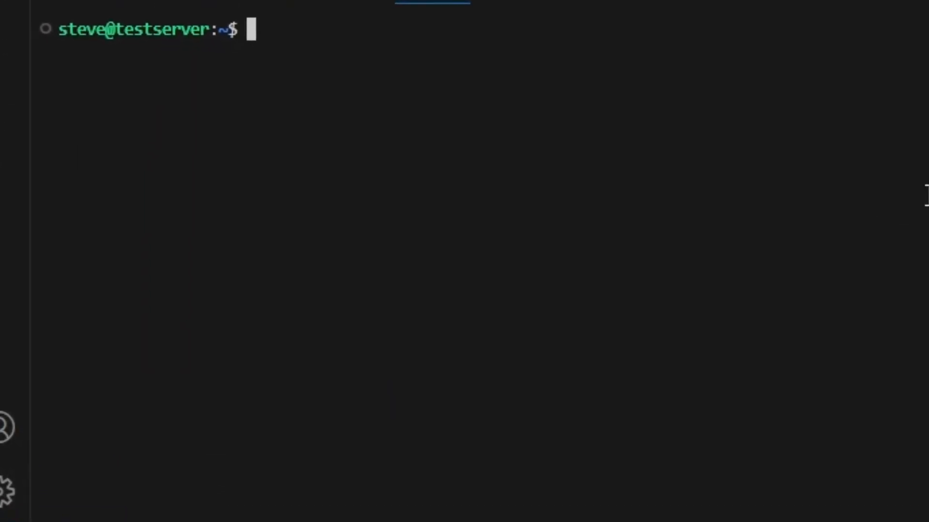
type("sudo apt-get update && sudo apt-get upgrade -y")
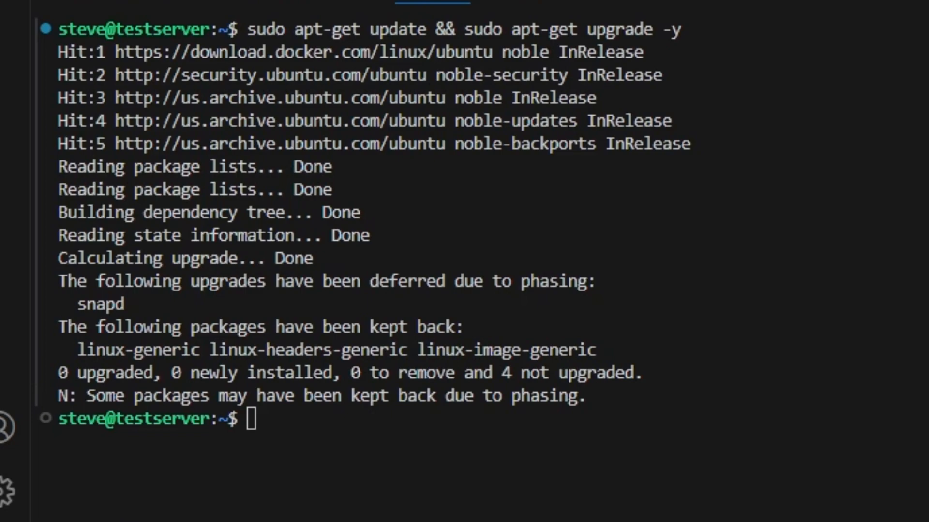
type("git clone https://github.com/StevesTechStuff/vaultwarden.git")
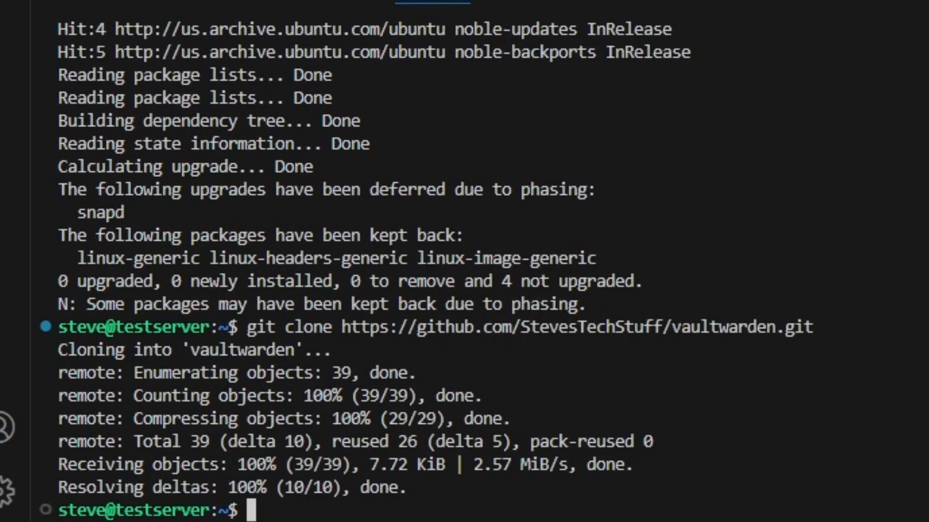
Step: List files, cd into vaultwarden, list hidden files with ls -a, and open .env with code
type("ls")
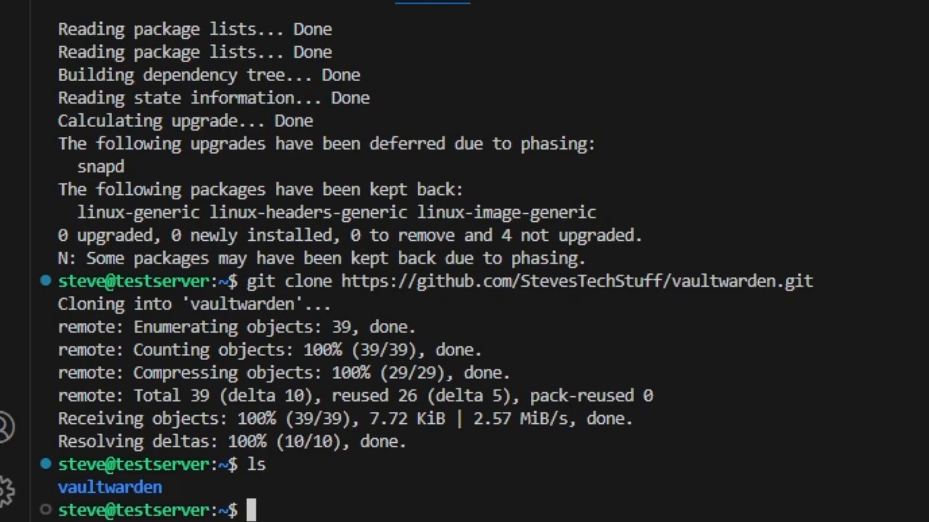
type("cd vaultwarden/")
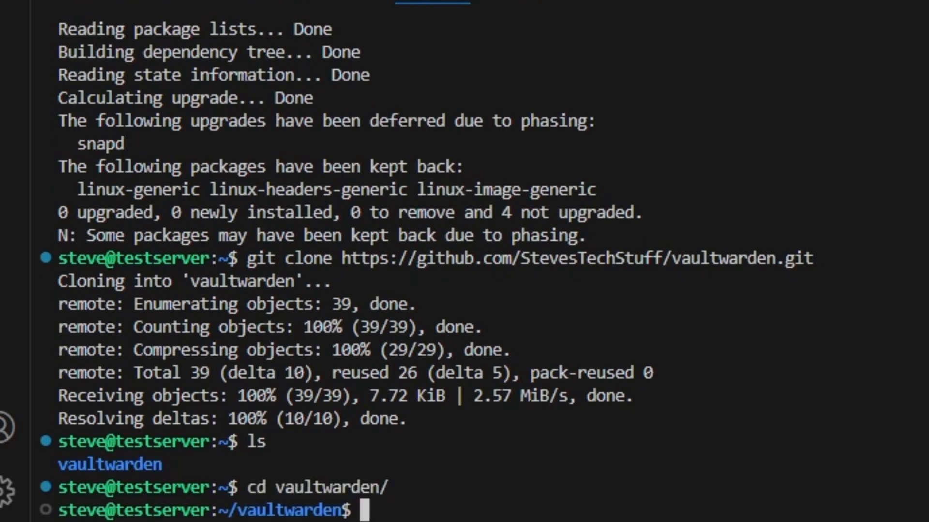
type("ls -a")
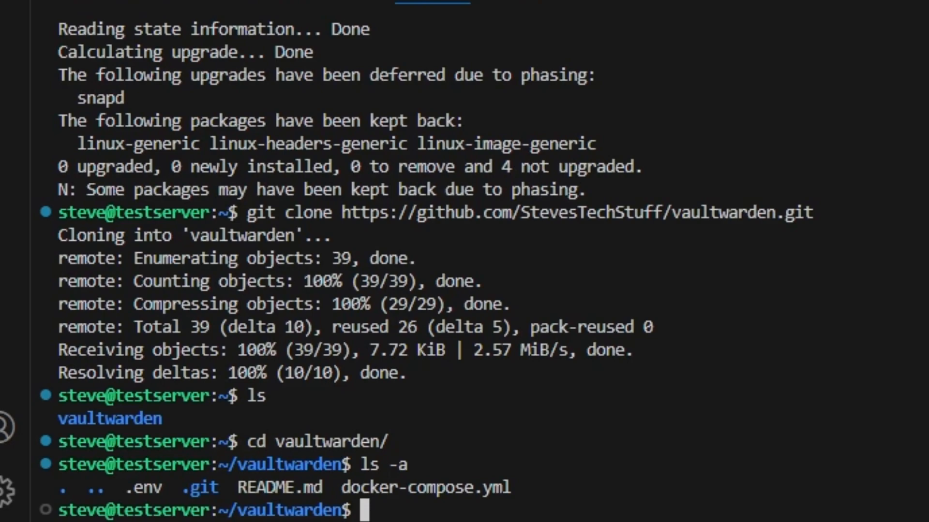
type("c")
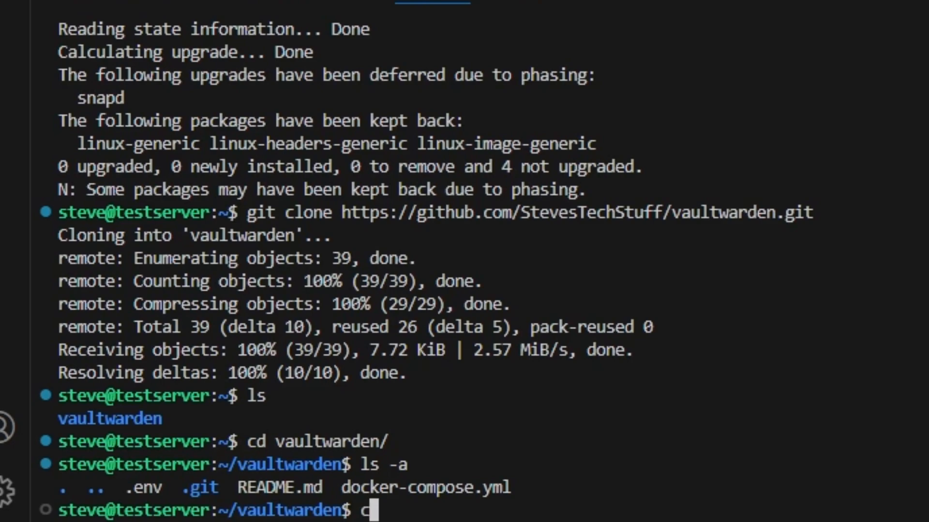
type("ode .e")
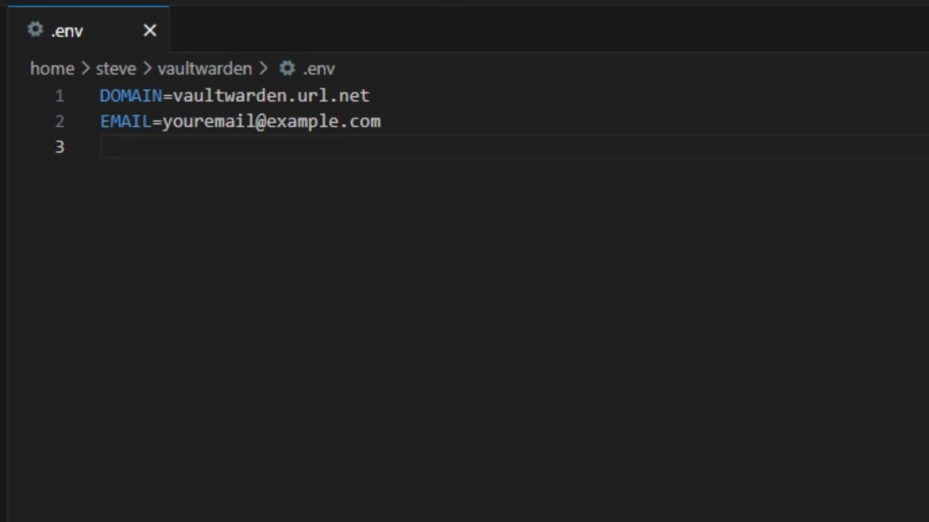
mouse_move(456, 305)
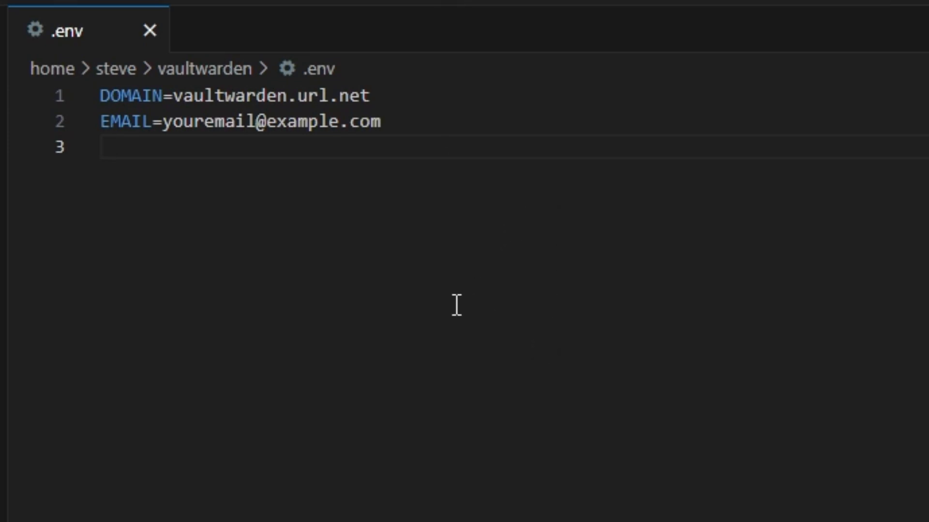
left_click(172, 96)
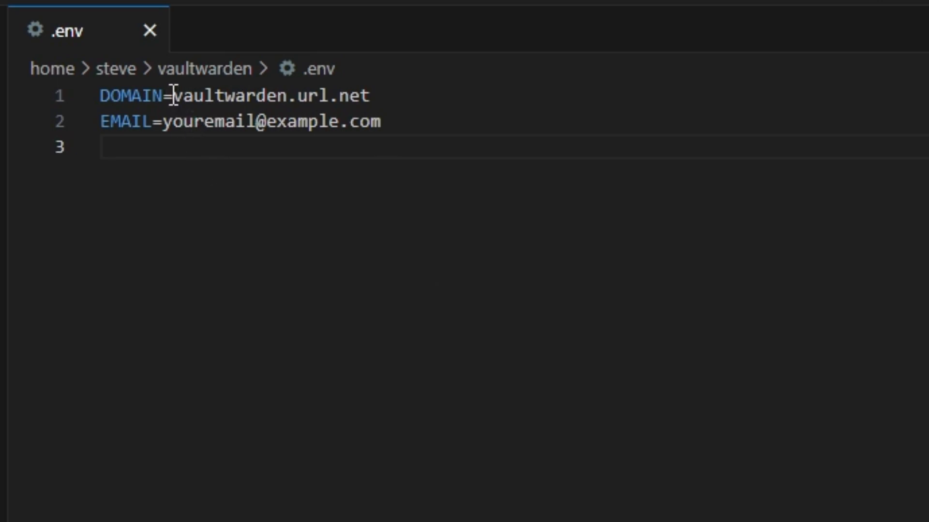
type("stevesvault.duckdns.org")
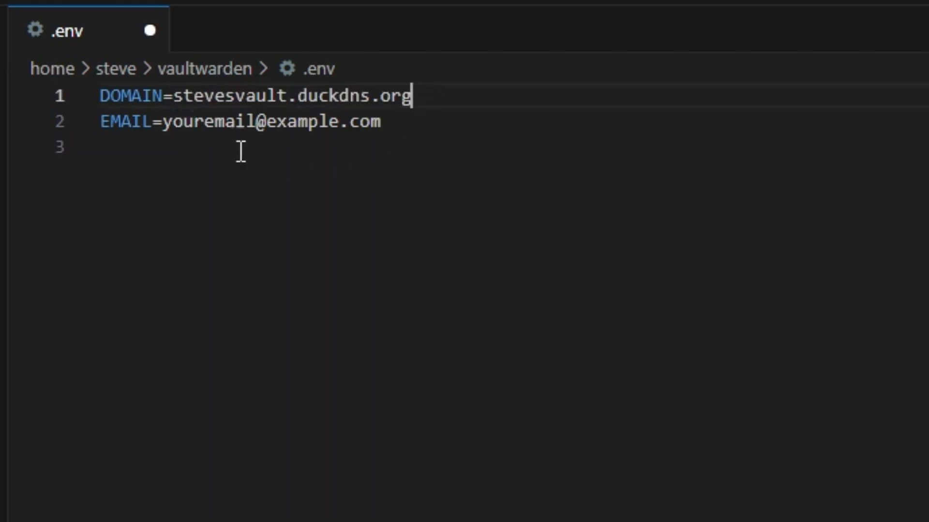
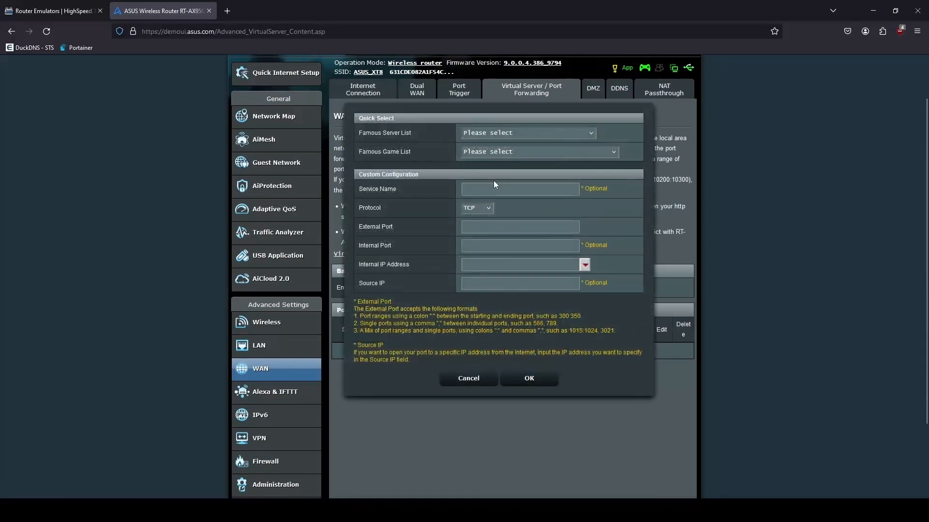
Step: Add an ASUS Reverse Proxy port-forwarding rule for ports 80,443 to 192.168.1.123
type("Reverse")
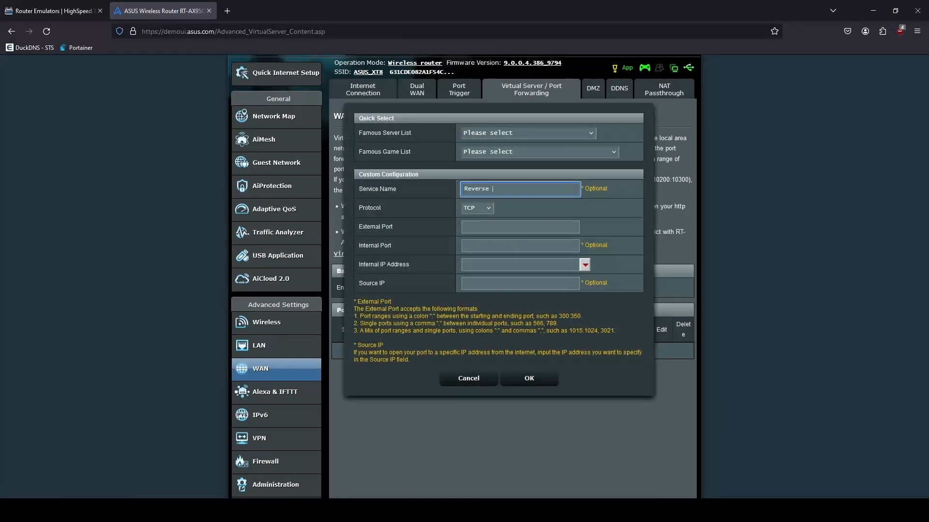
type("80,443")
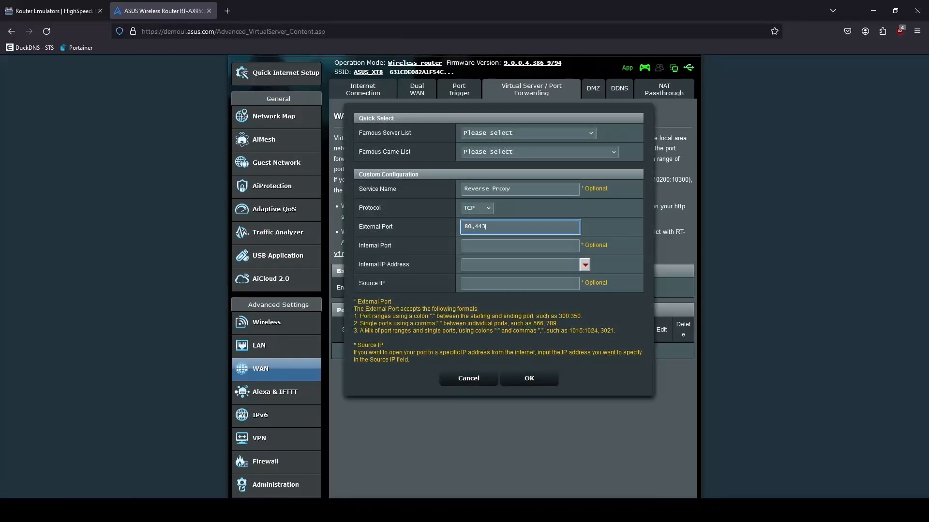
type("192.168.1.123")
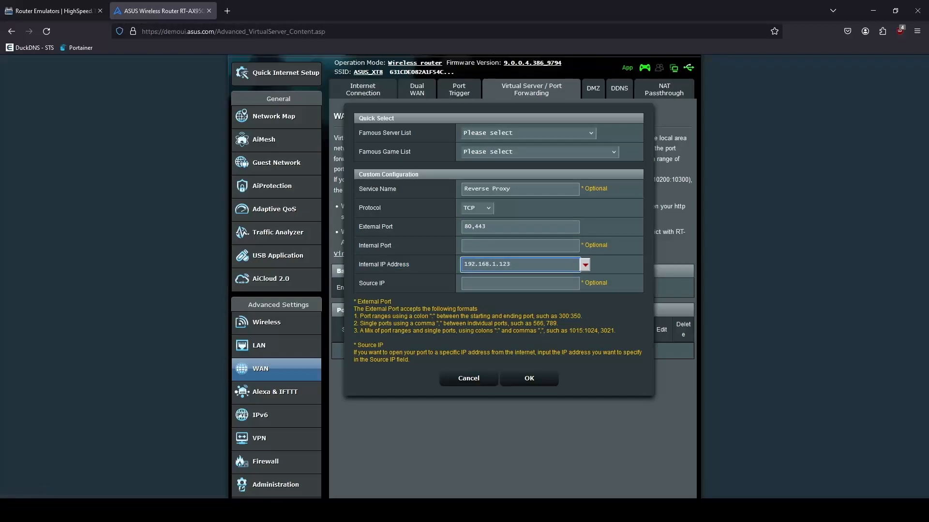
left_click(527, 378)
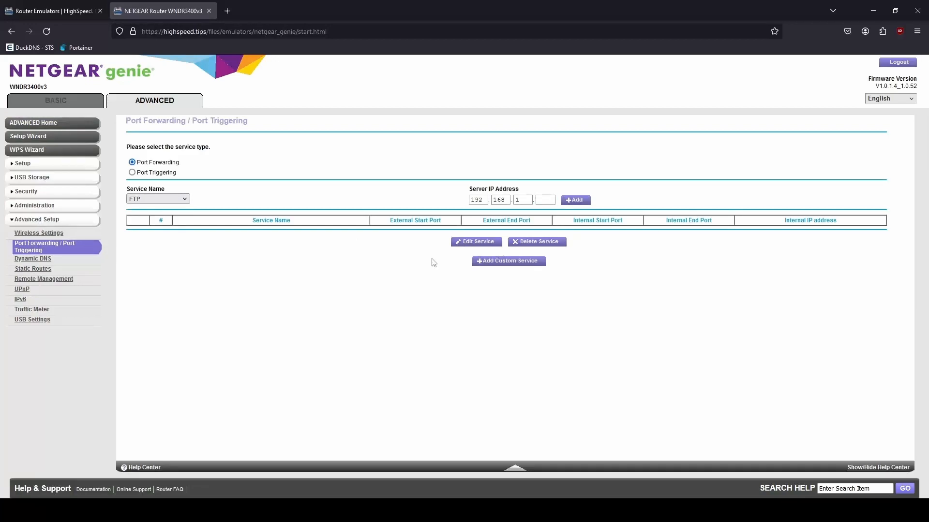
type("123")
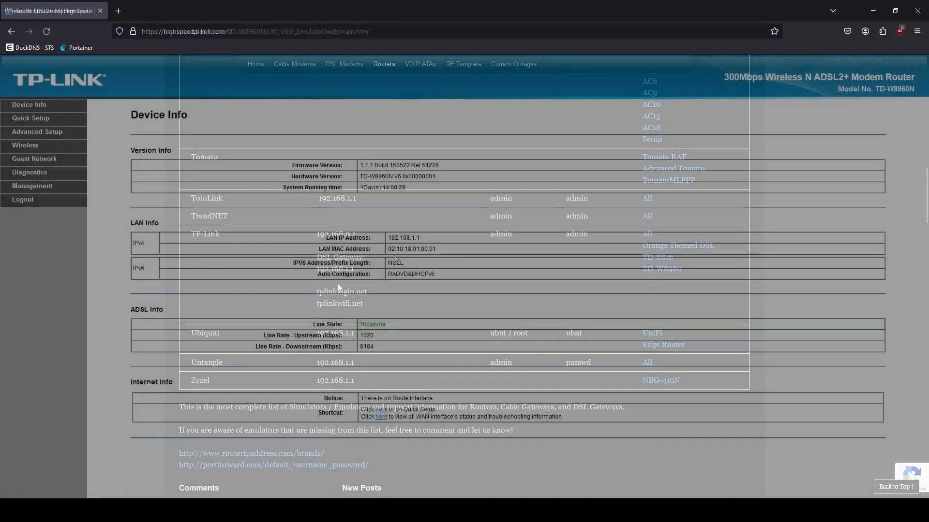
Step: Add a TP-Link virtual server for ports 80 and 443, saving and acknowledging the 8080 web-port move
left_click(43, 217)
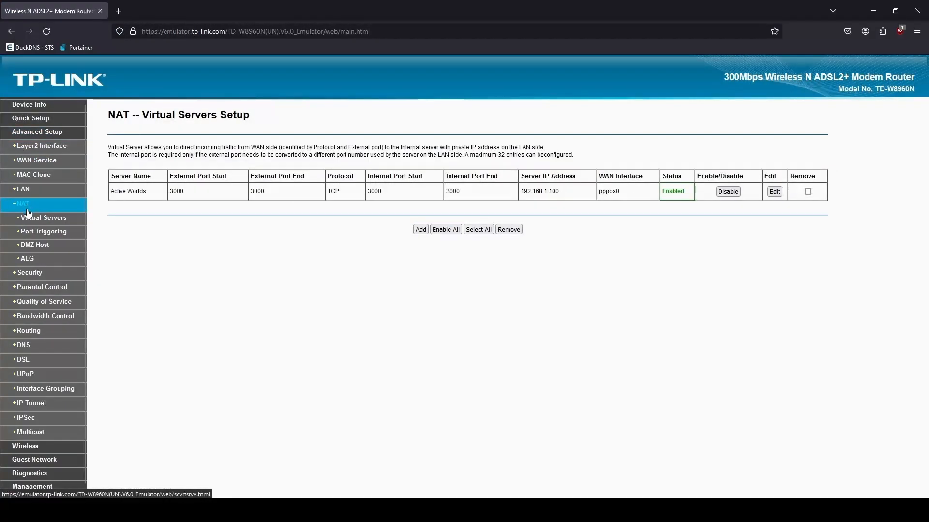
left_click(420, 229)
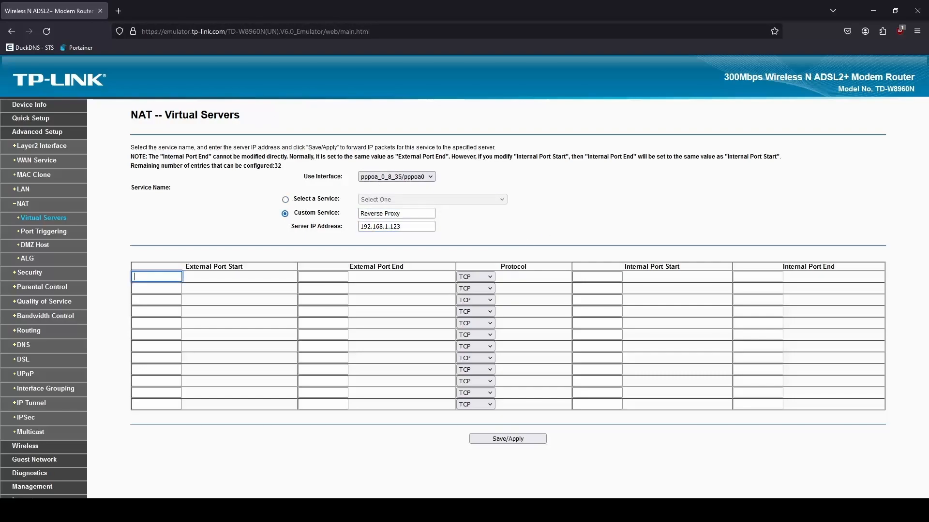
type("80")
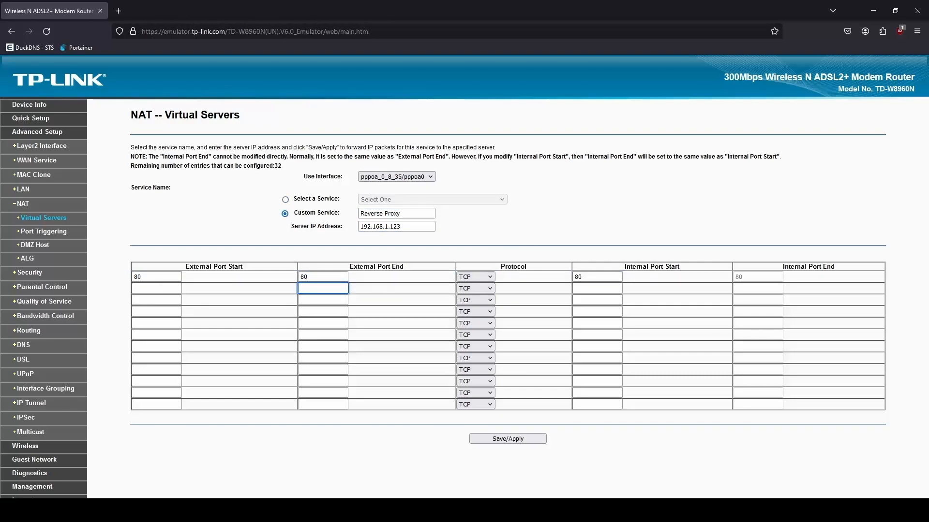
left_click(507, 439)
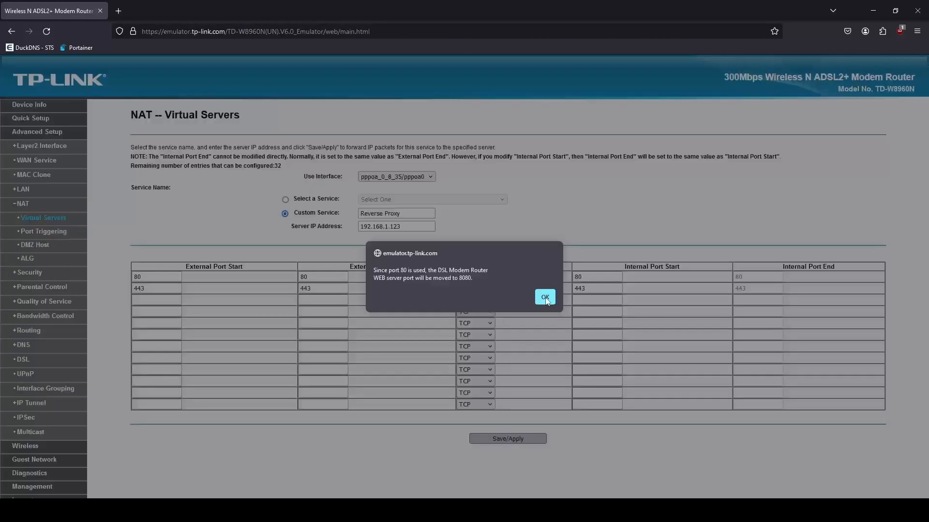
left_click(543, 296)
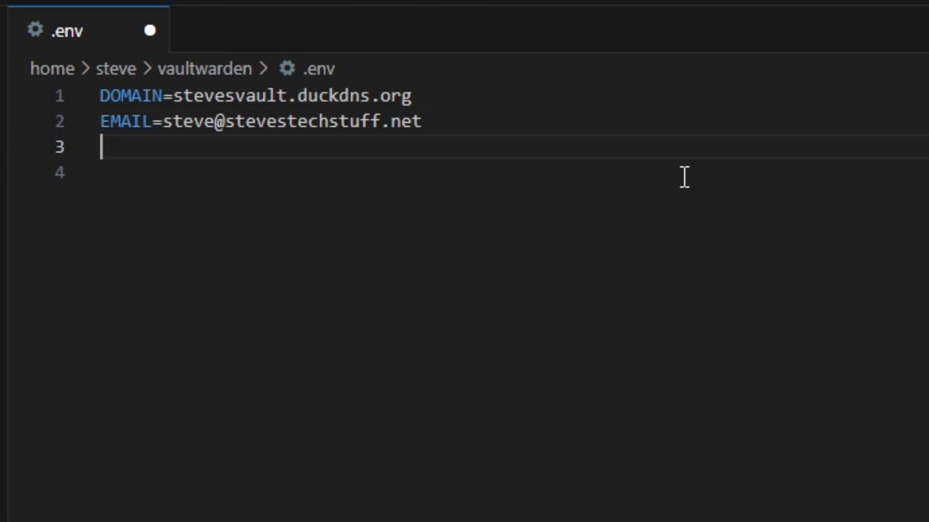
Step: Save the .env file and run docker compose up -d in the vaultwarden folder
key("ctrl+s")
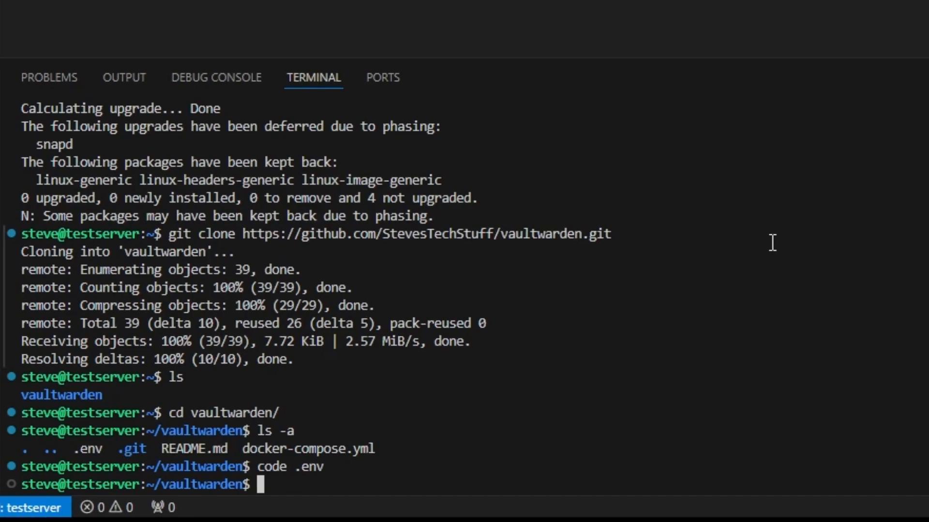
type("docker compose up")
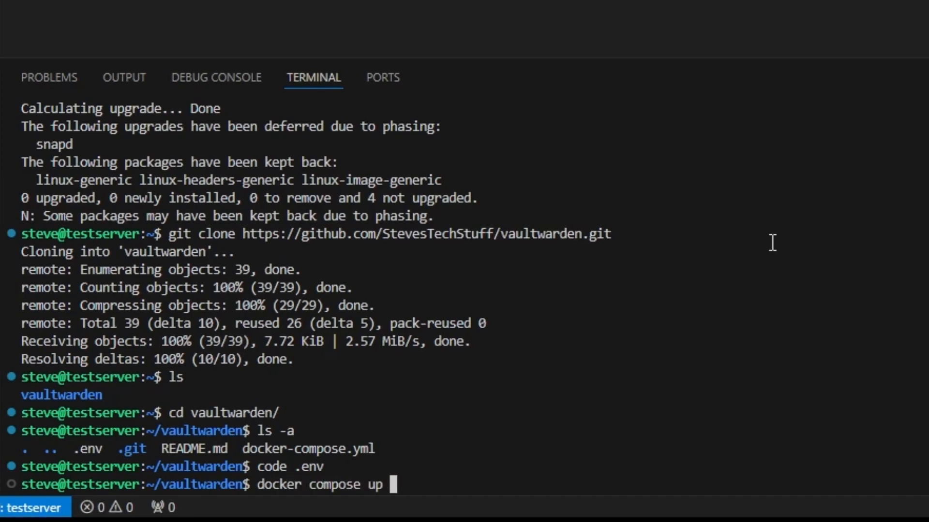
type("-d")
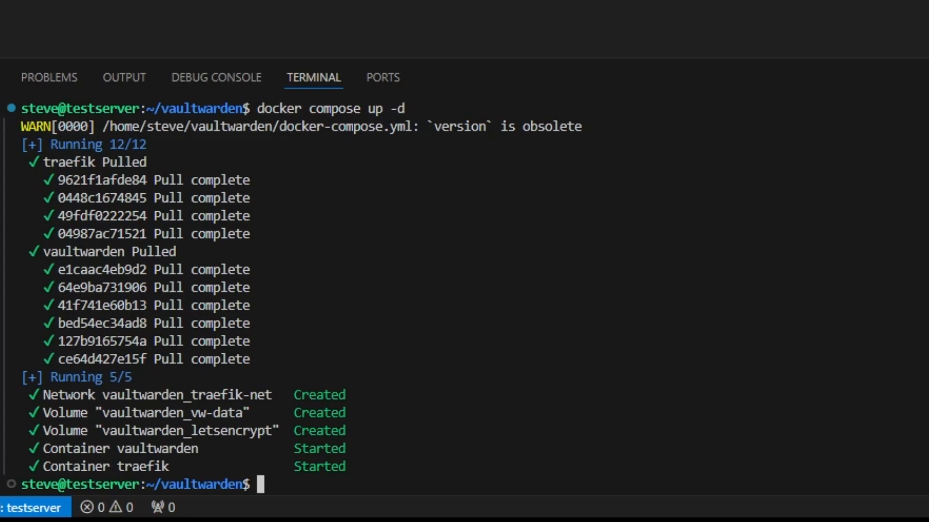
Step: Run docker ps to confirm the vaultwarden and traefik containers are up
type("docker ps")
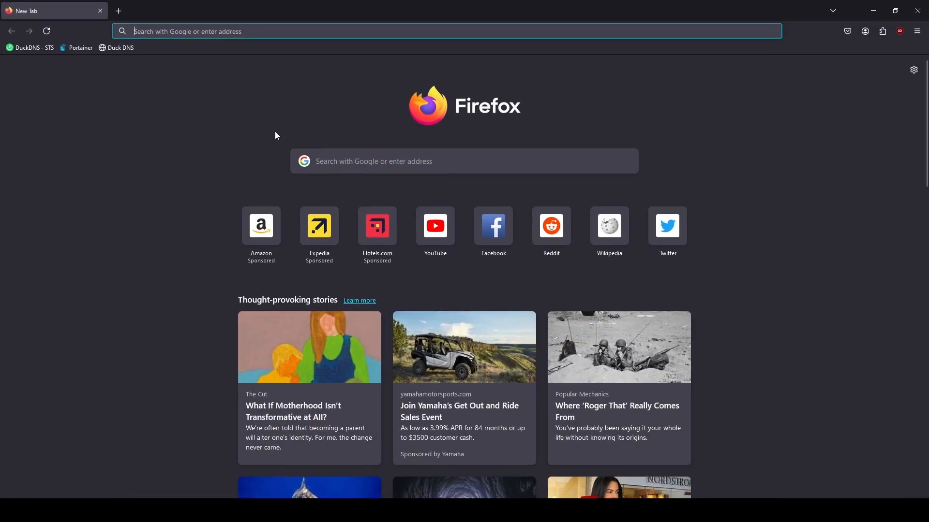
Step: Browse to stevesvault.duckdns.org, submit the Create account form, and accept the weak password warning
type("stevesvault.duckdns.org/#/login")
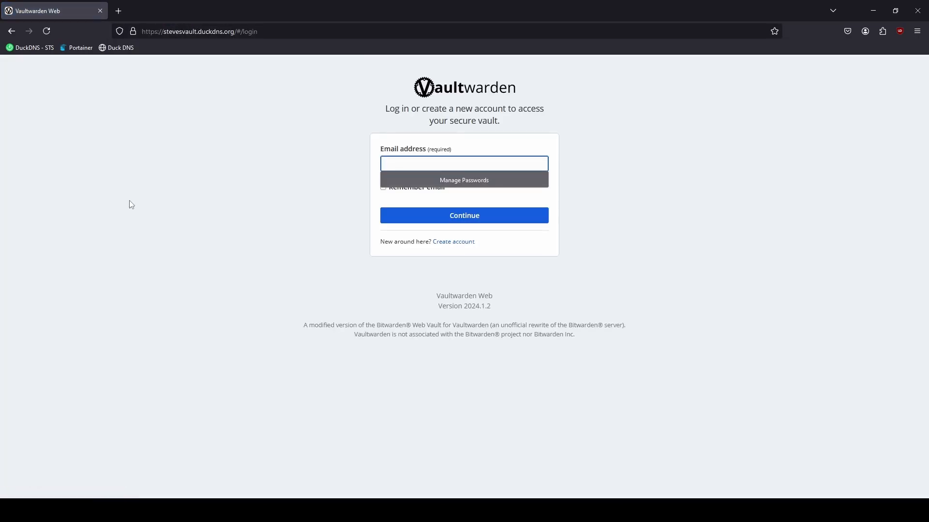
left_click(464, 215)
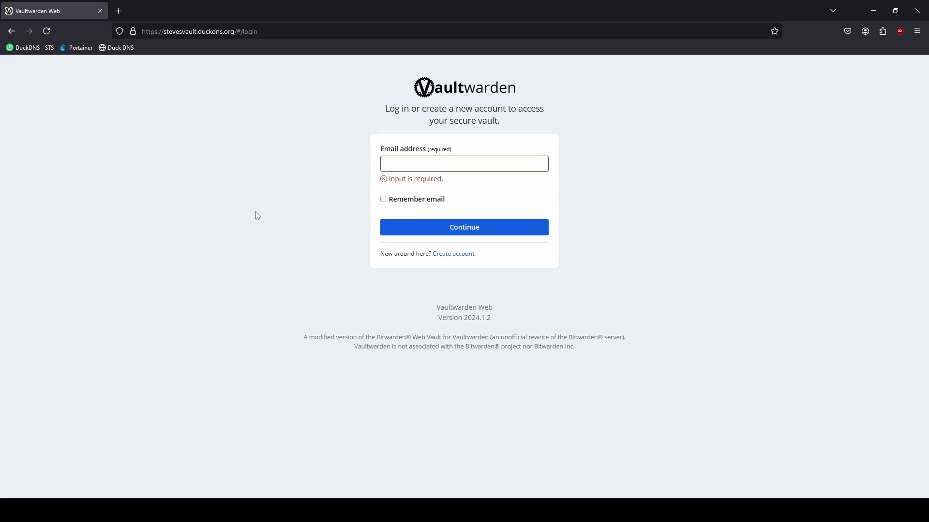
mouse_move(453, 263)
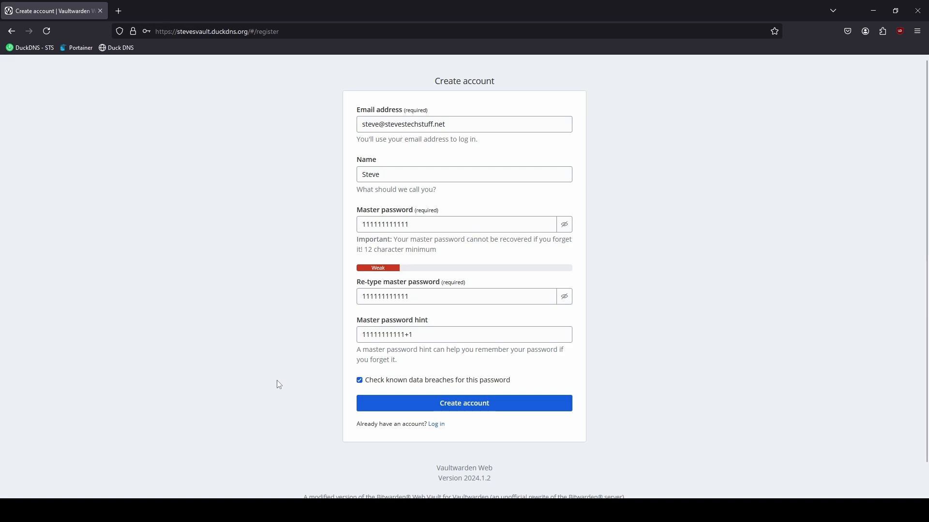
mouse_move(496, 432)
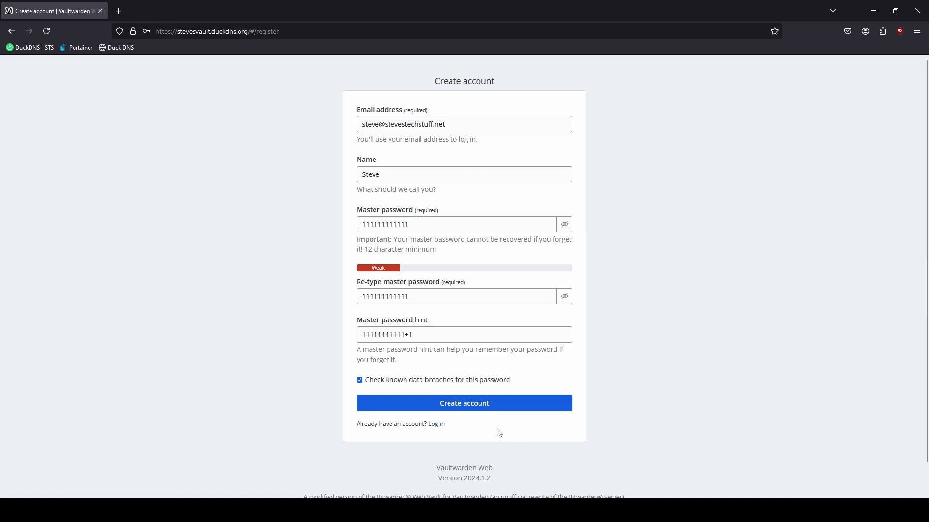
left_click(464, 403)
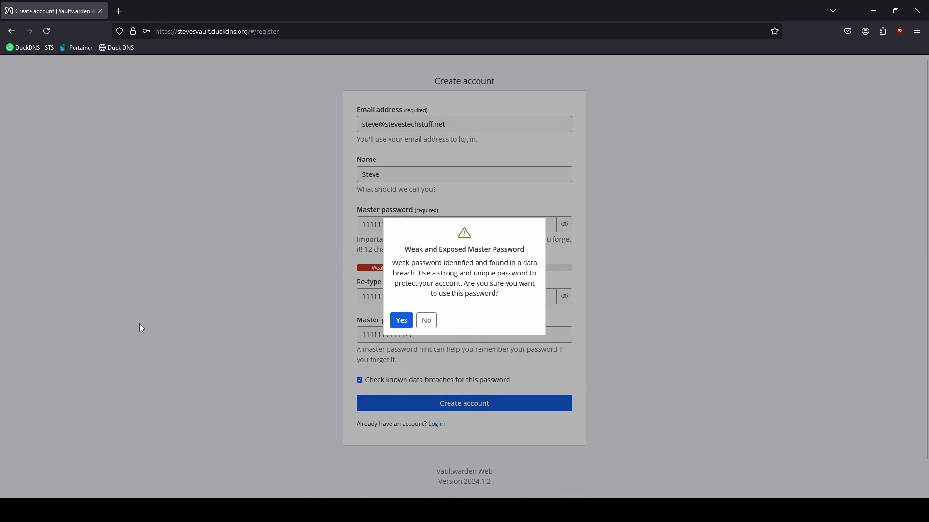
mouse_move(130, 254)
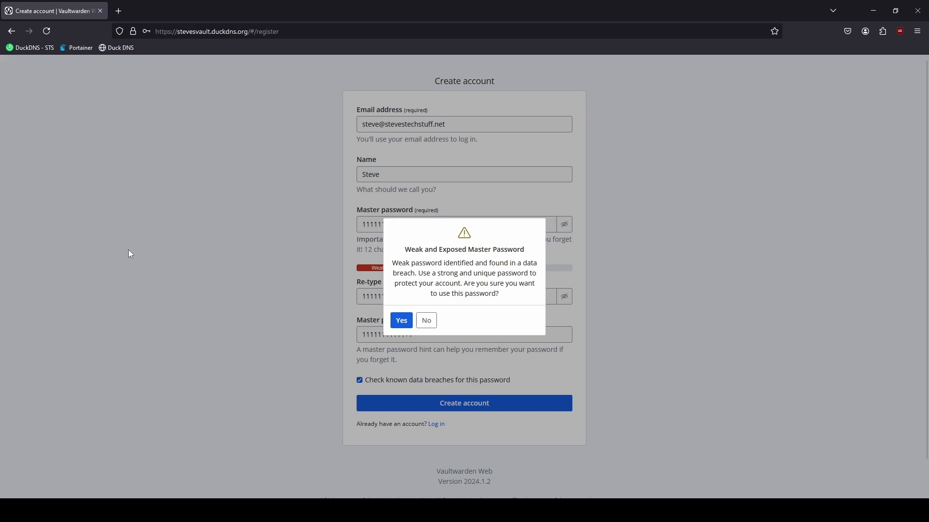
mouse_move(507, 323)
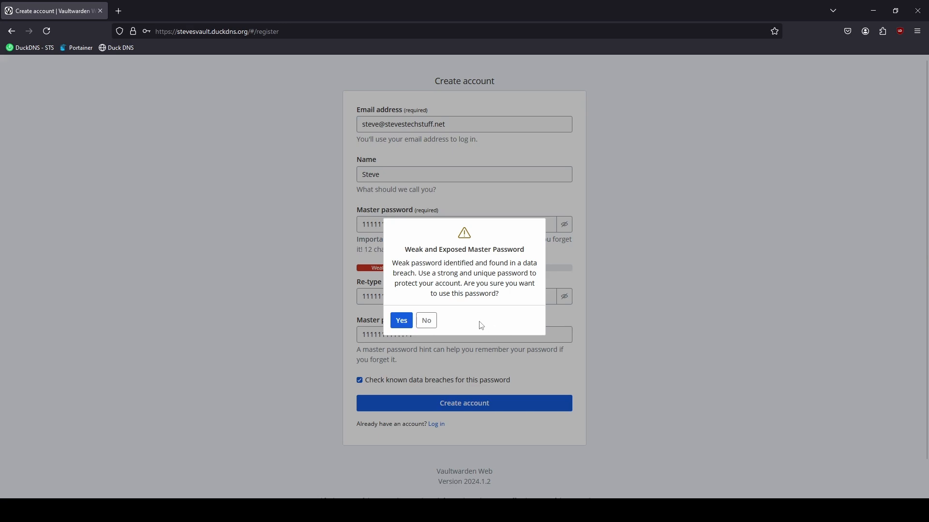
mouse_move(437, 141)
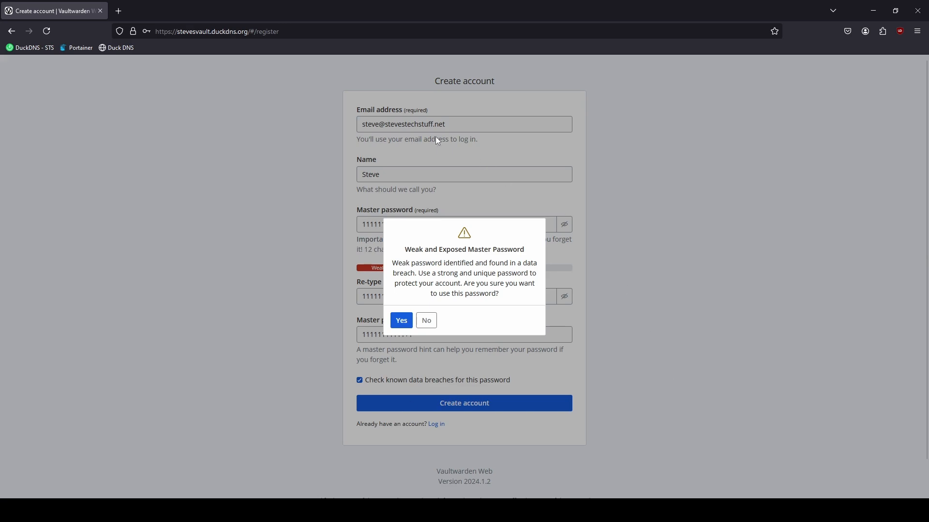
mouse_move(286, 258)
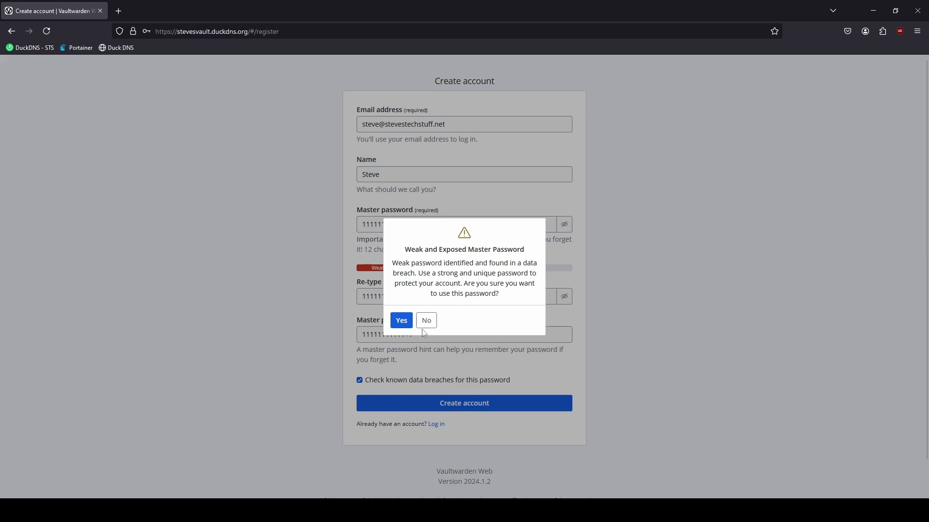
mouse_move(436, 240)
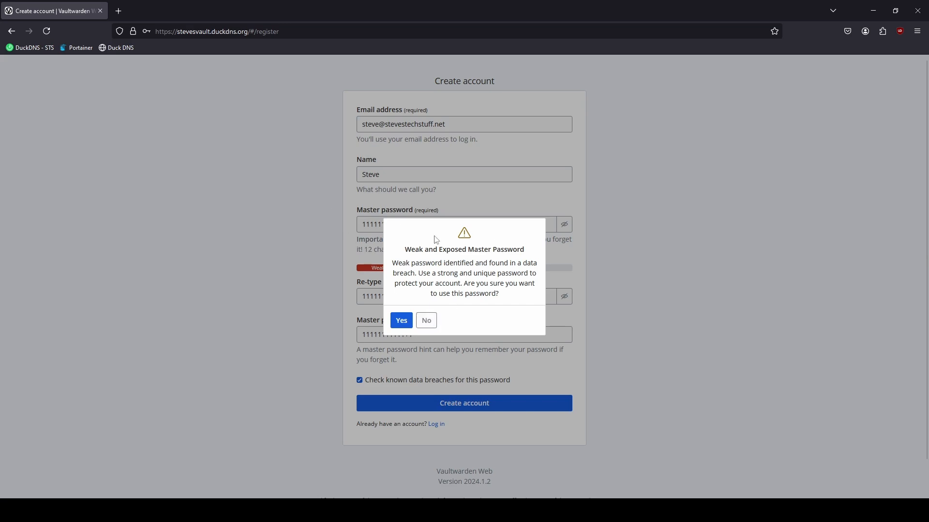
mouse_move(561, 295)
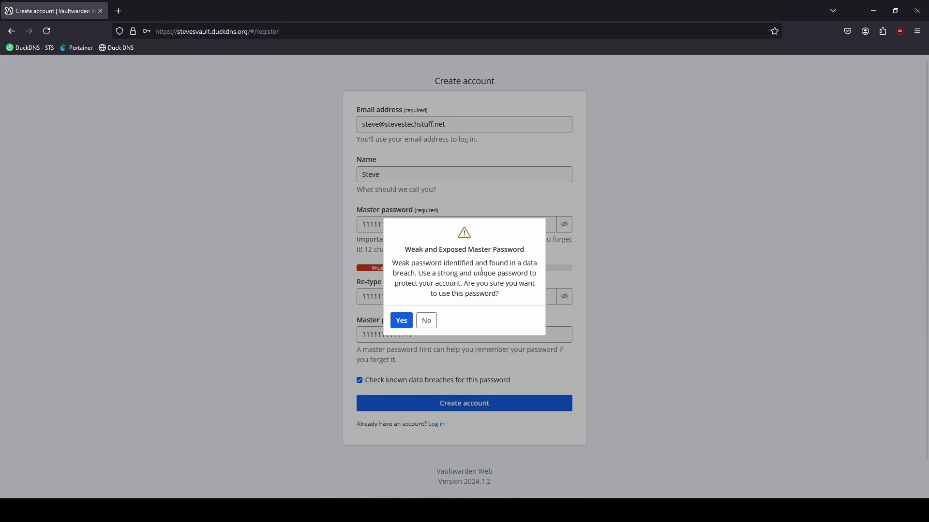
left_click(401, 321)
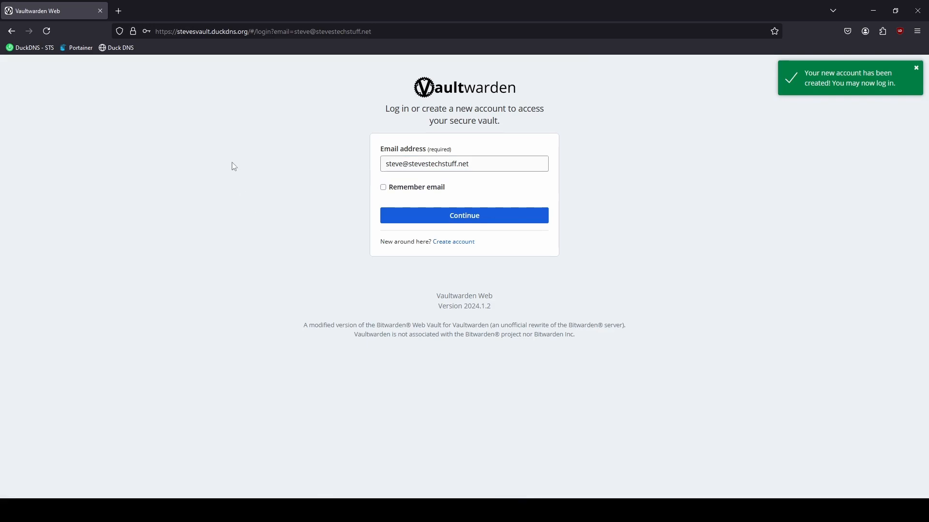
Step: Continue past the login page using the new account's pre-filled email
left_click(463, 215)
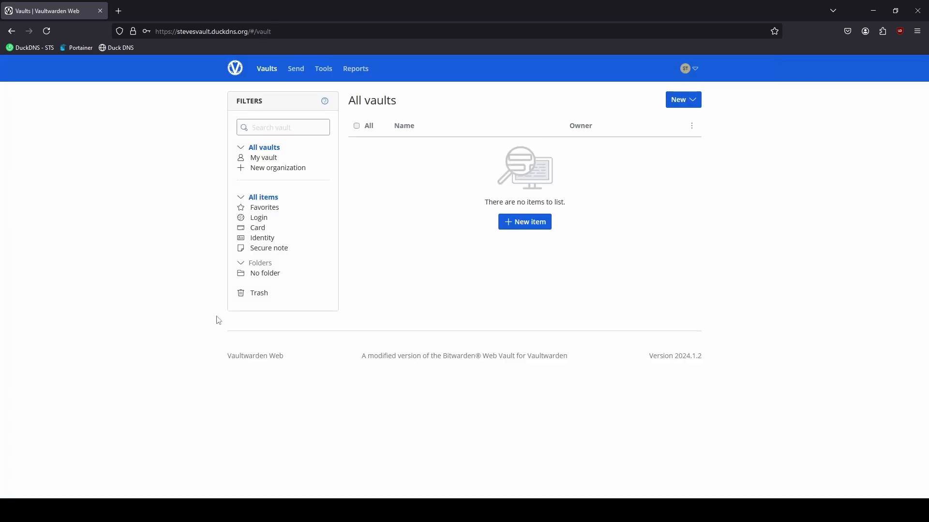
mouse_move(157, 224)
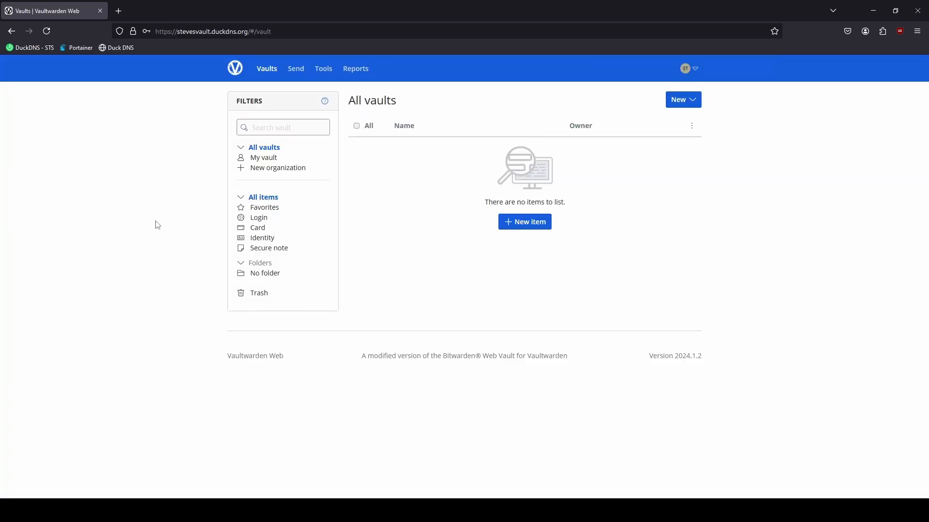
Step: Create a new vault item named Test with username Test and a generated password
left_click(682, 99)
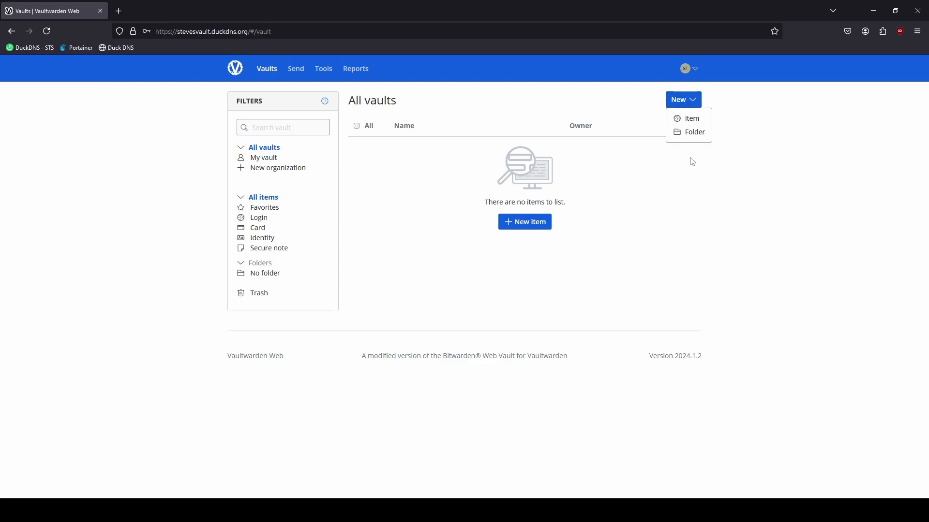
left_click(691, 118)
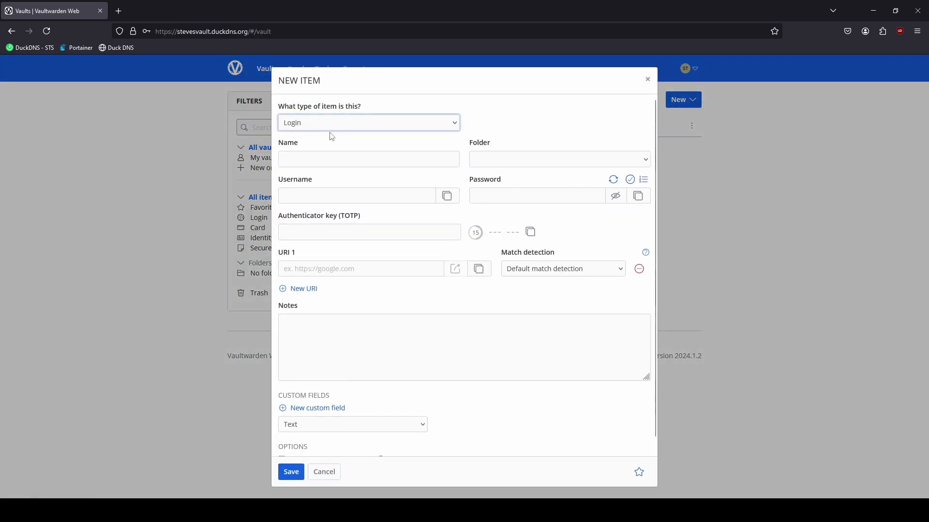
type("Test")
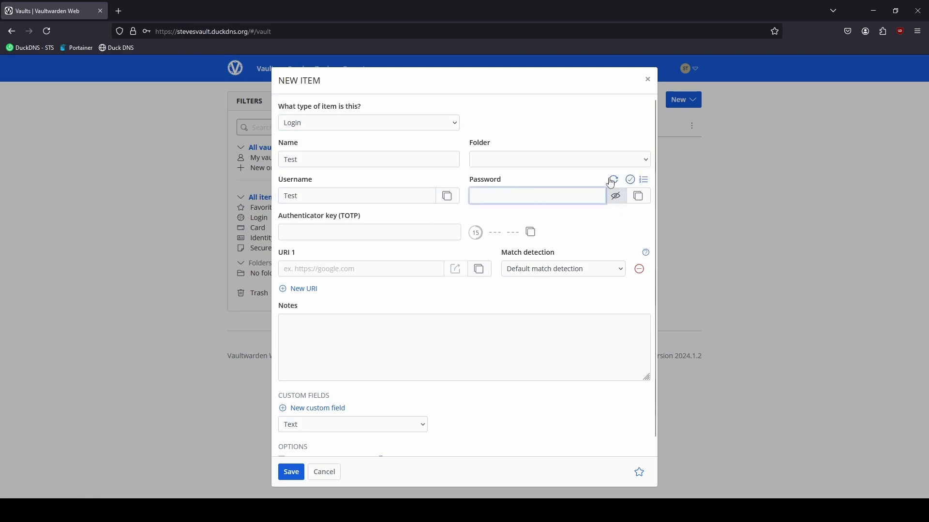
left_click(290, 472)
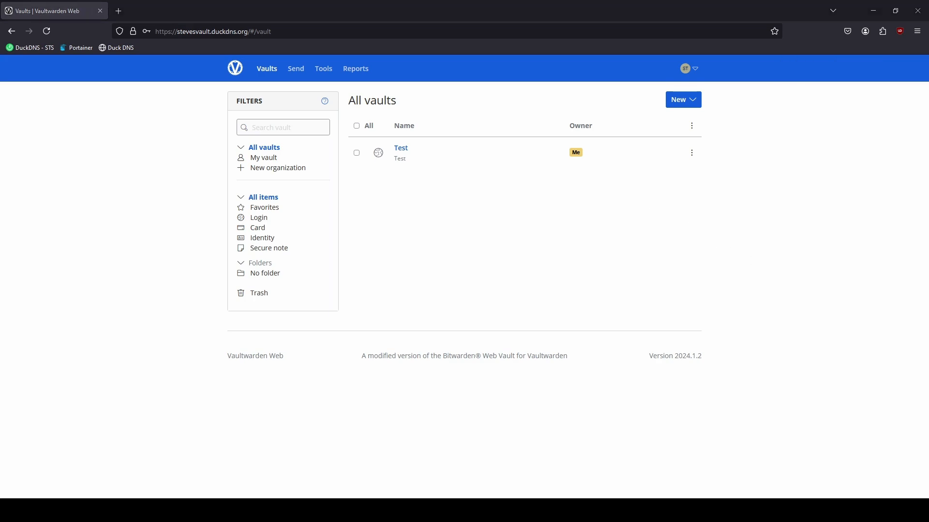
mouse_move(184, 90)
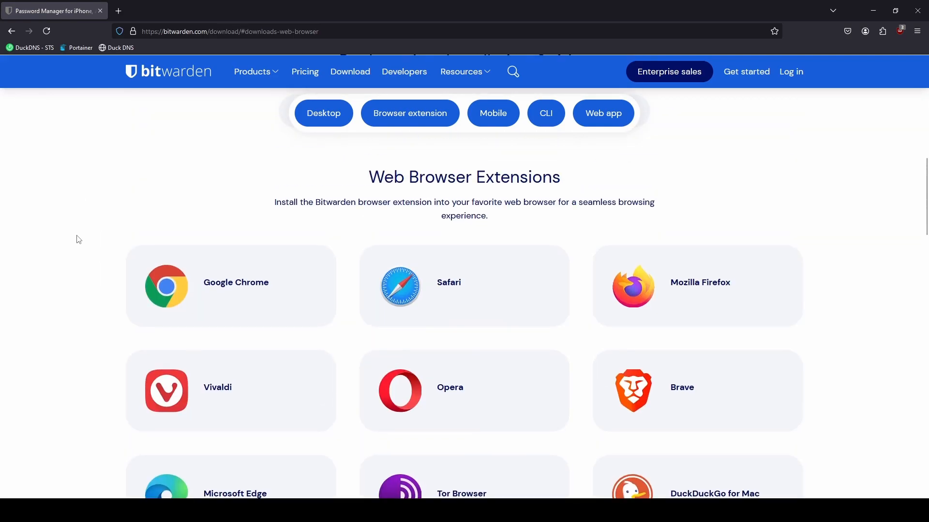
Step: Add Bitwarden Password Manager to Firefox, approve its permissions, and show the Extensions list
scroll("down", 3)
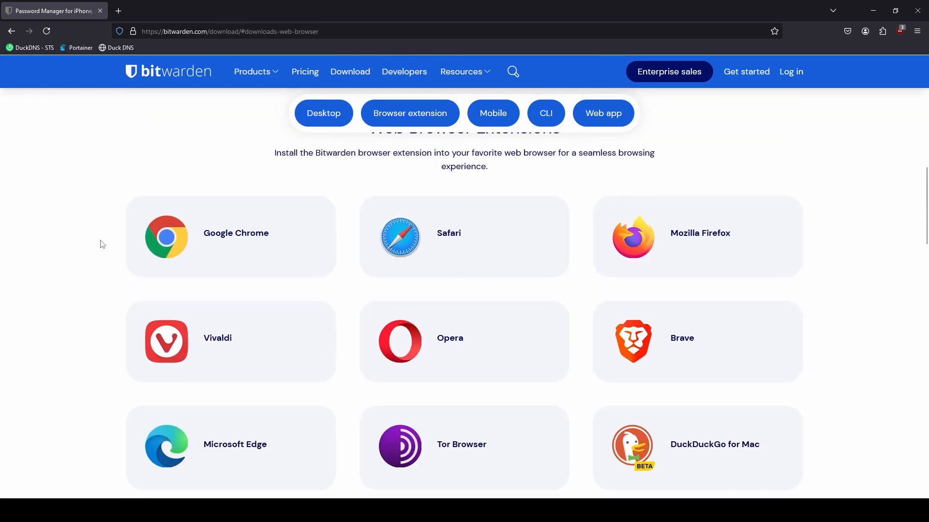
left_click(696, 237)
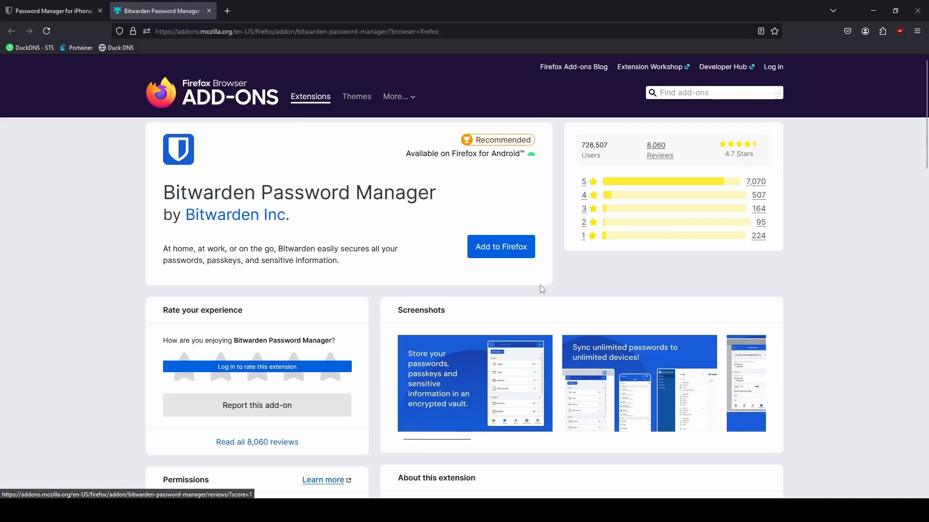
left_click(501, 247)
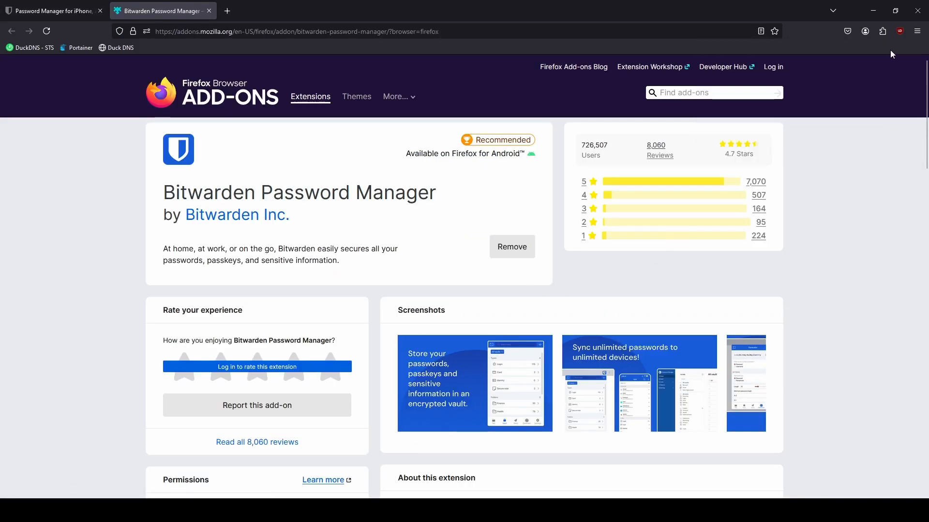
left_click(882, 31)
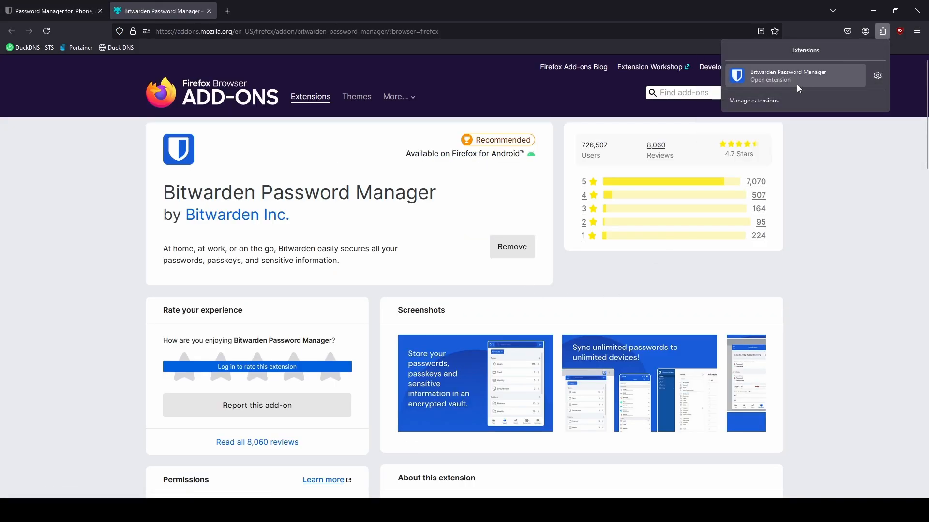
left_click(788, 75)
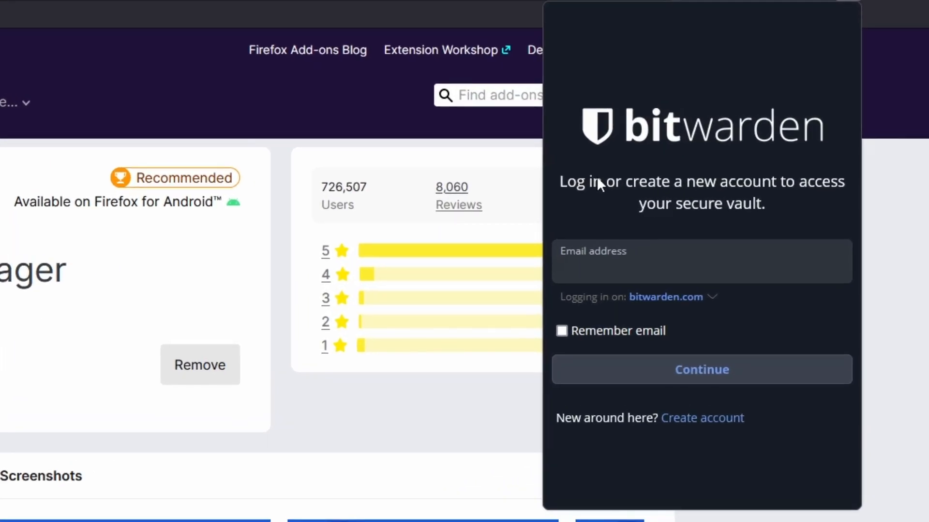
mouse_move(736, 248)
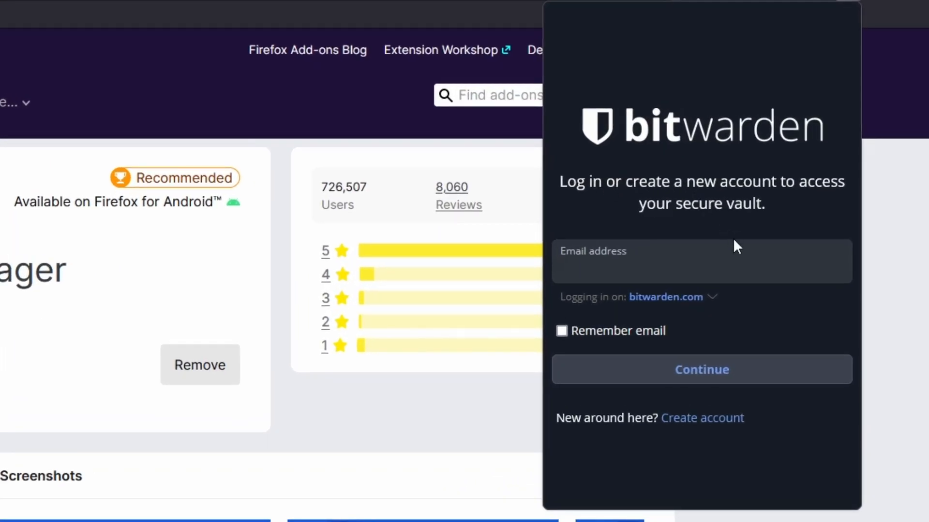
left_click(672, 296)
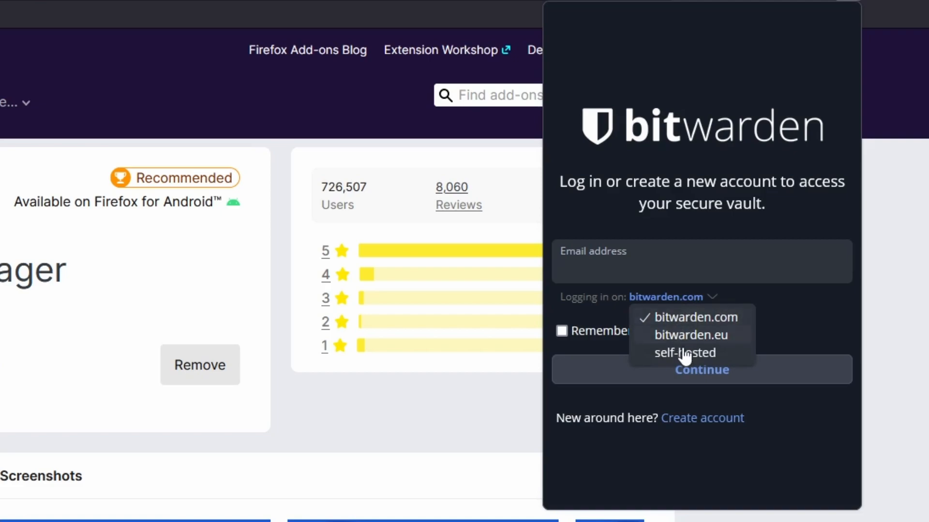
left_click(685, 352)
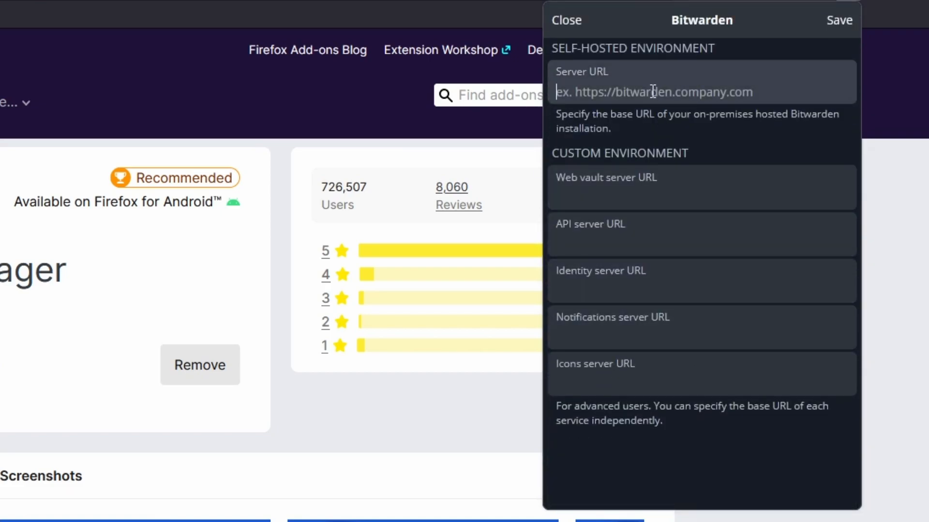
type("ht")
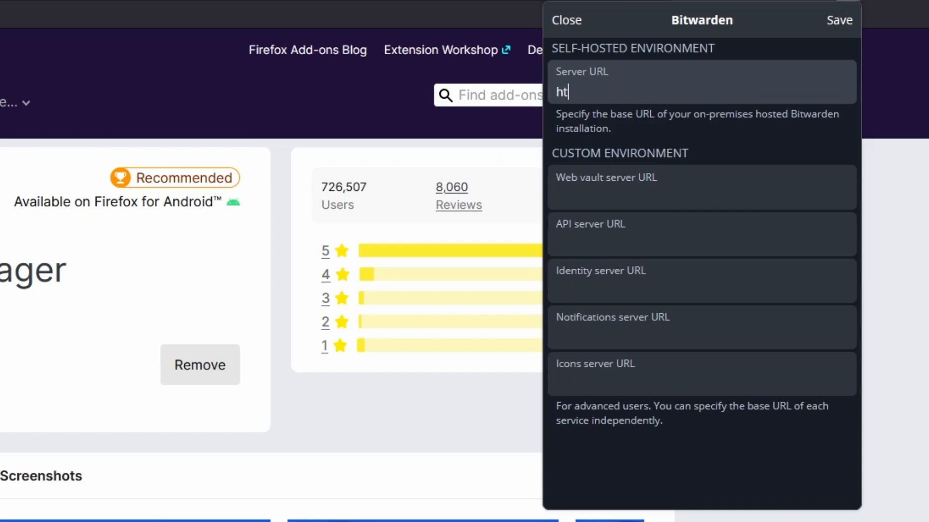
type("tps://")
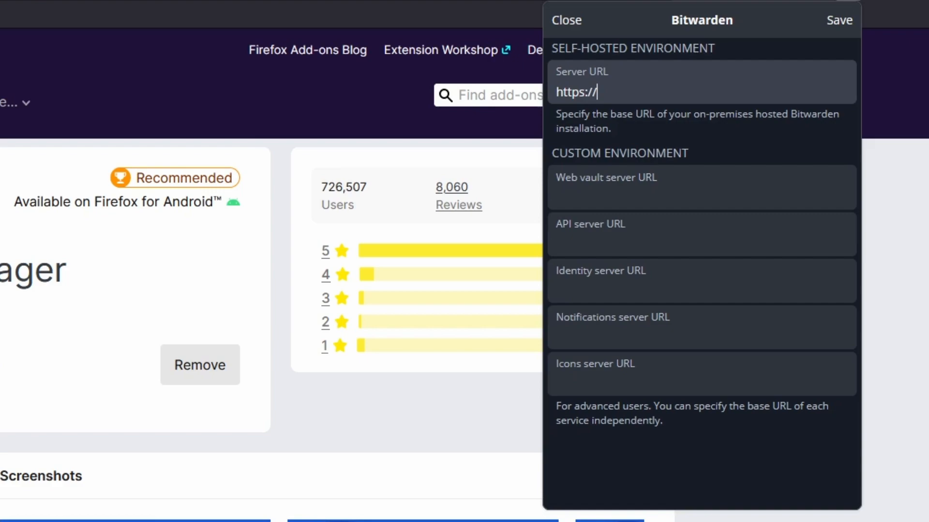
type("stevesvault.duckdns.org")
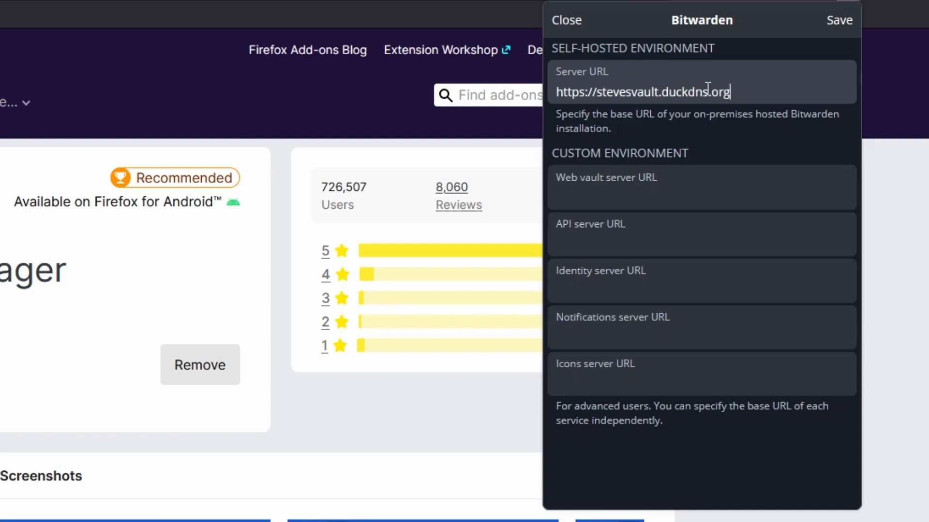
left_click(838, 19)
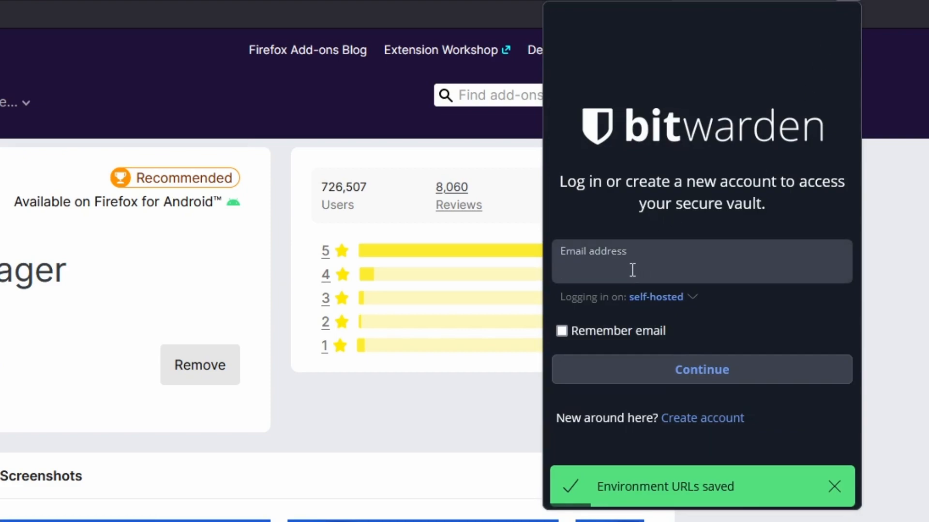
Step: Continue past the email step and log in with the master password
left_click(701, 370)
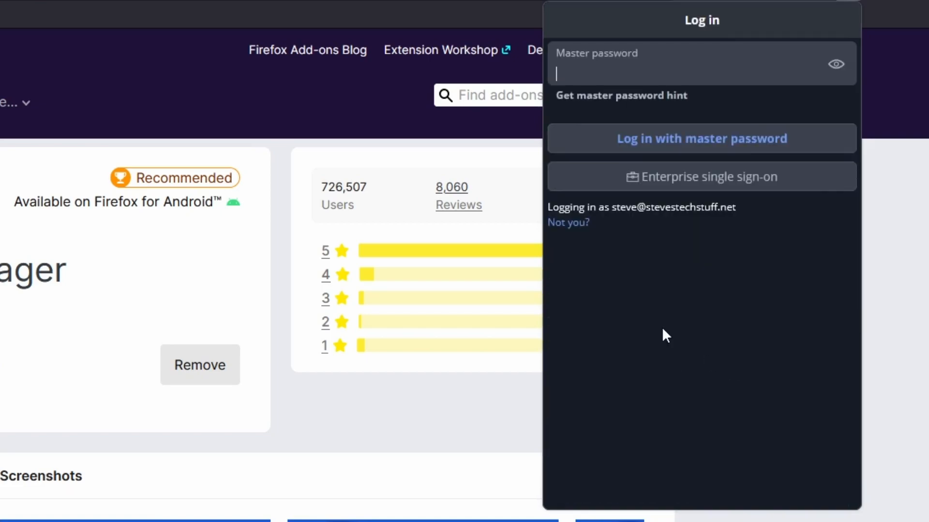
left_click(701, 138)
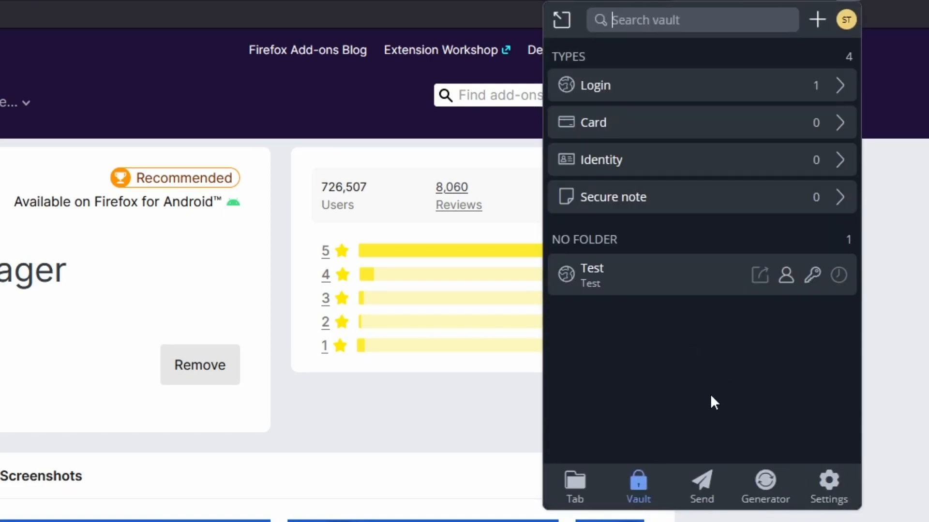
mouse_move(613, 351)
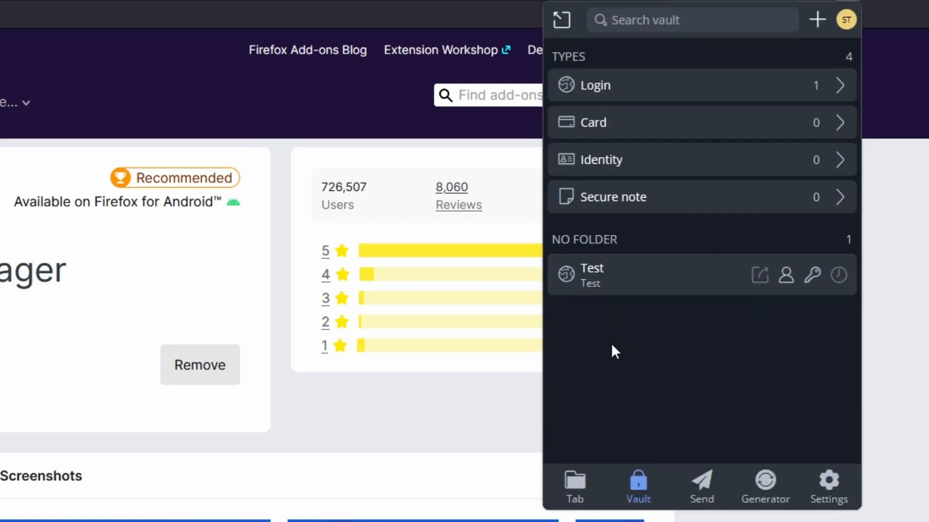
mouse_move(653, 399)
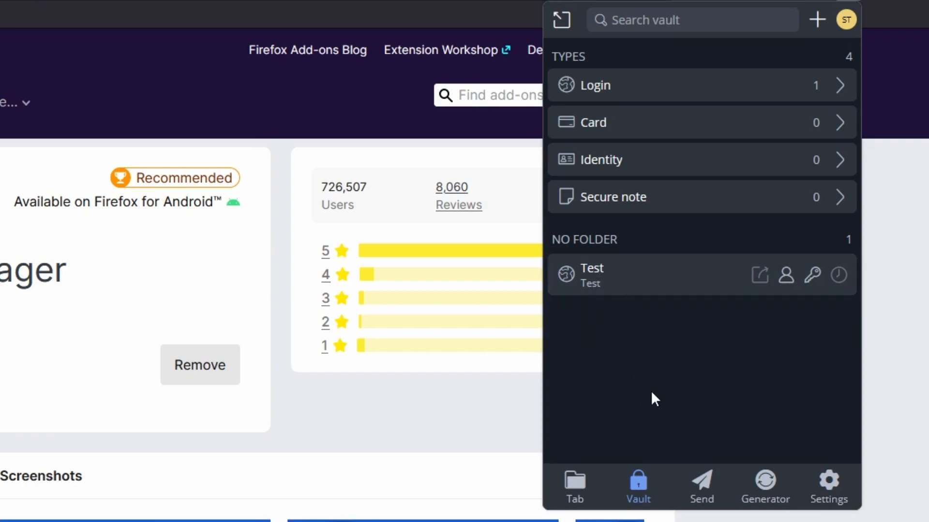
mouse_move(659, 182)
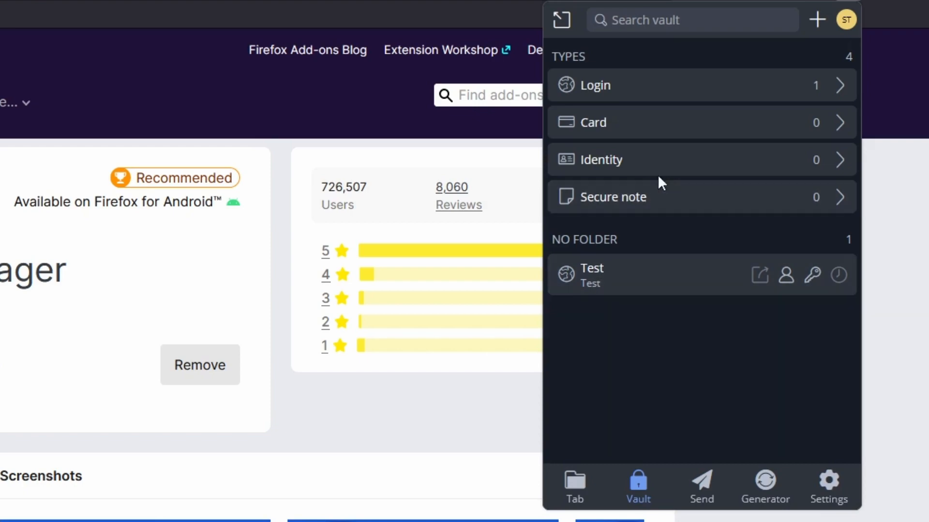
mouse_move(785, 322)
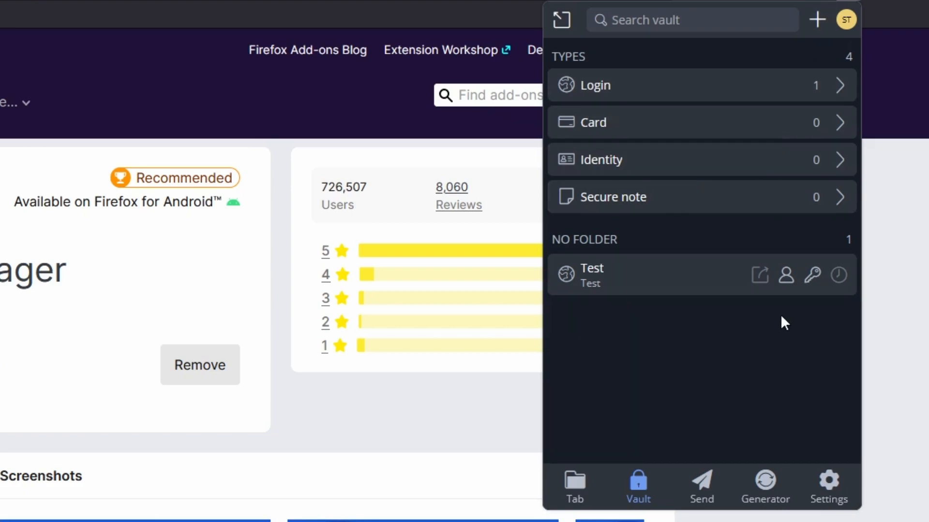
Step: Create and save a new login item named Test2 with username test2
left_click(816, 20)
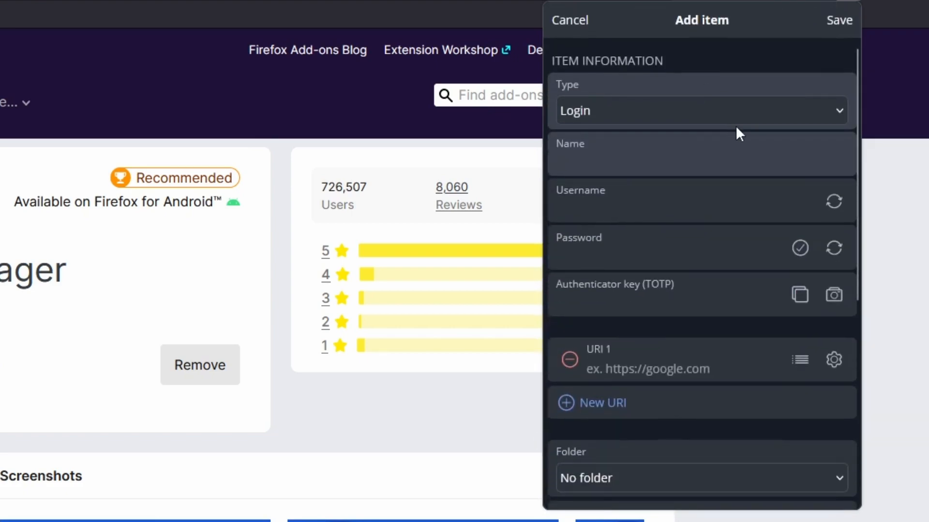
type("test2")
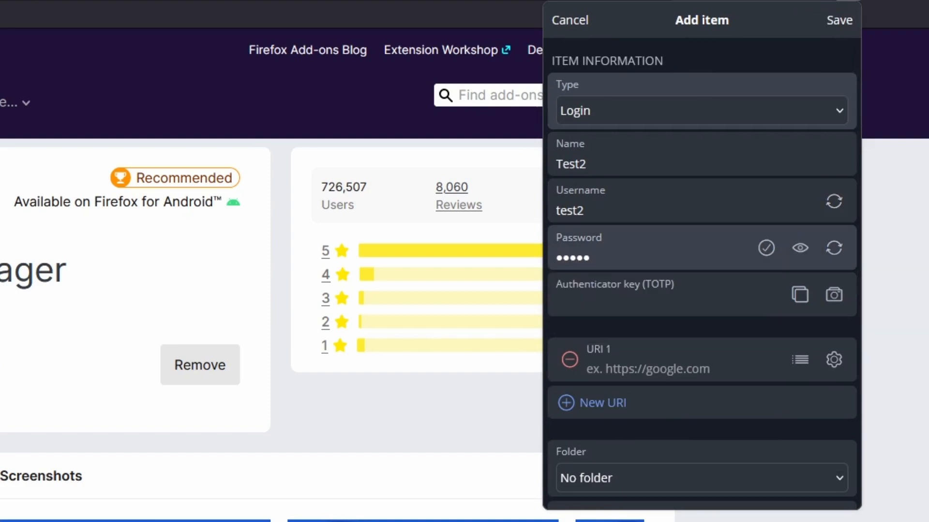
left_click(838, 20)
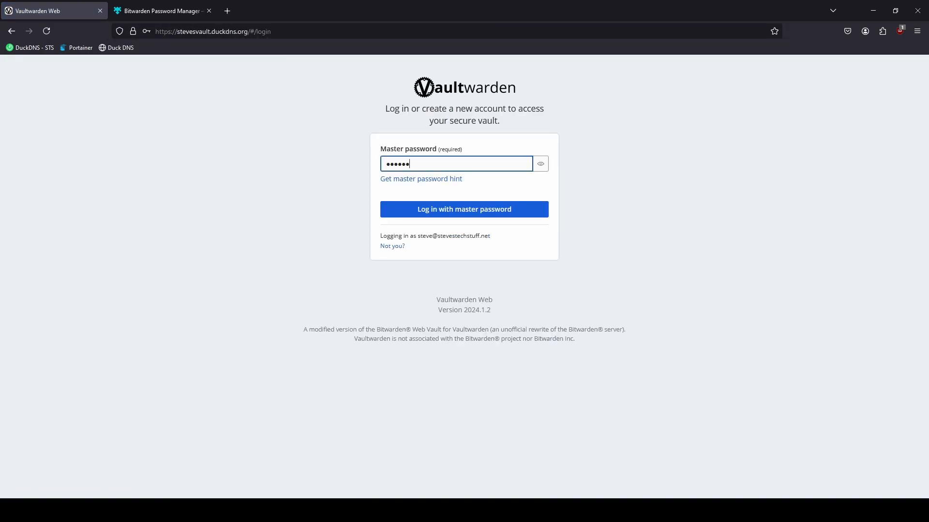
Step: Log in to the web vault with the master password to see Test and Test2
left_click(464, 208)
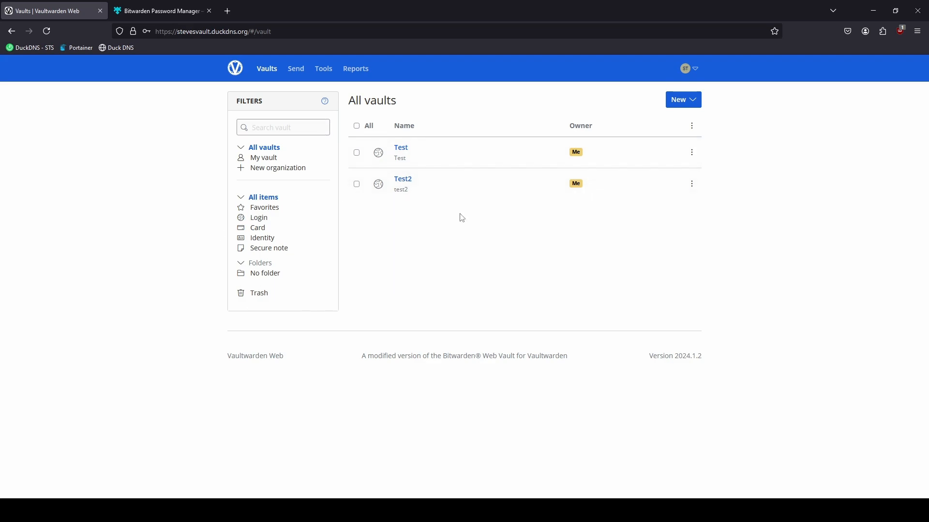
mouse_move(617, 254)
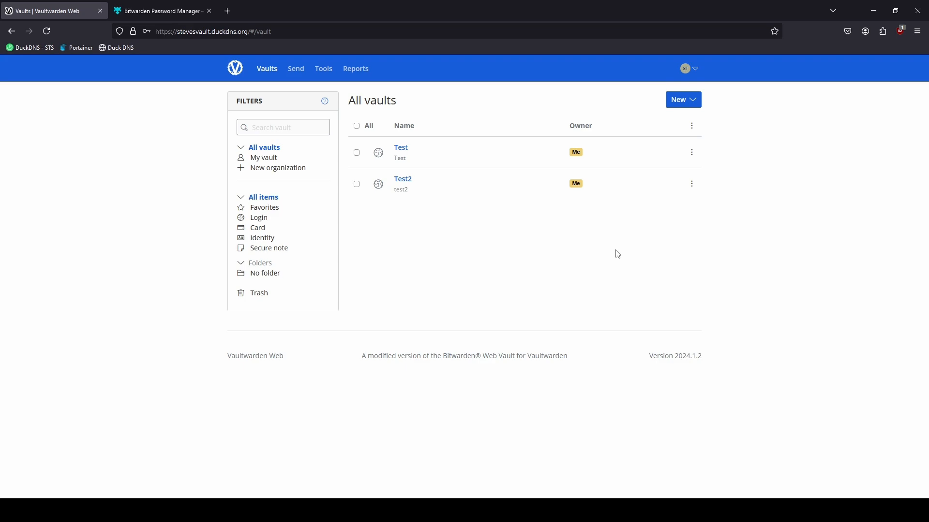
mouse_move(610, 261)
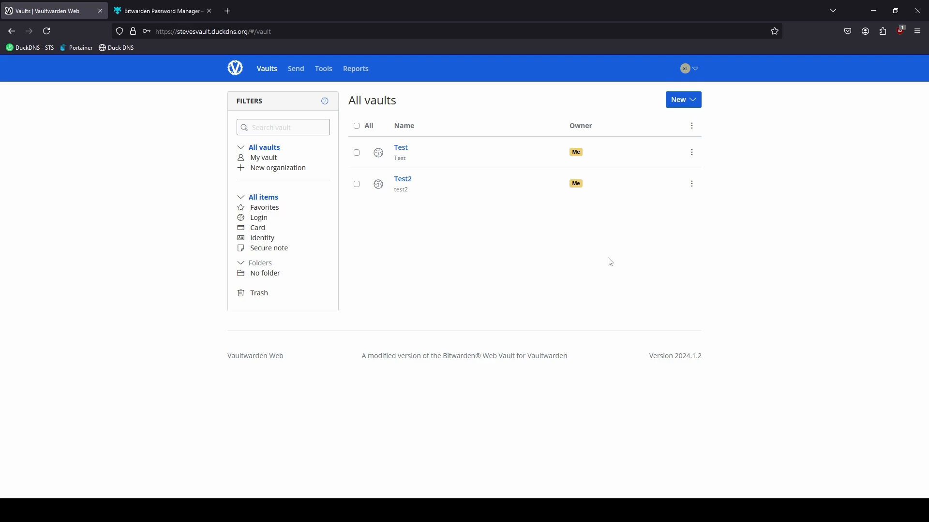